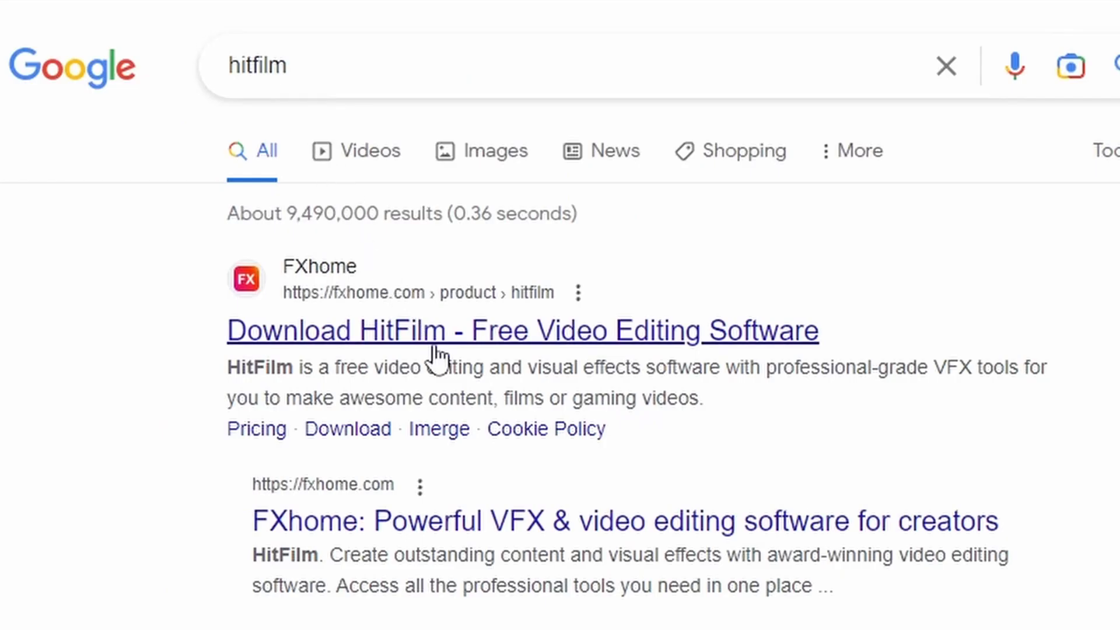
mouse_move(449, 343)
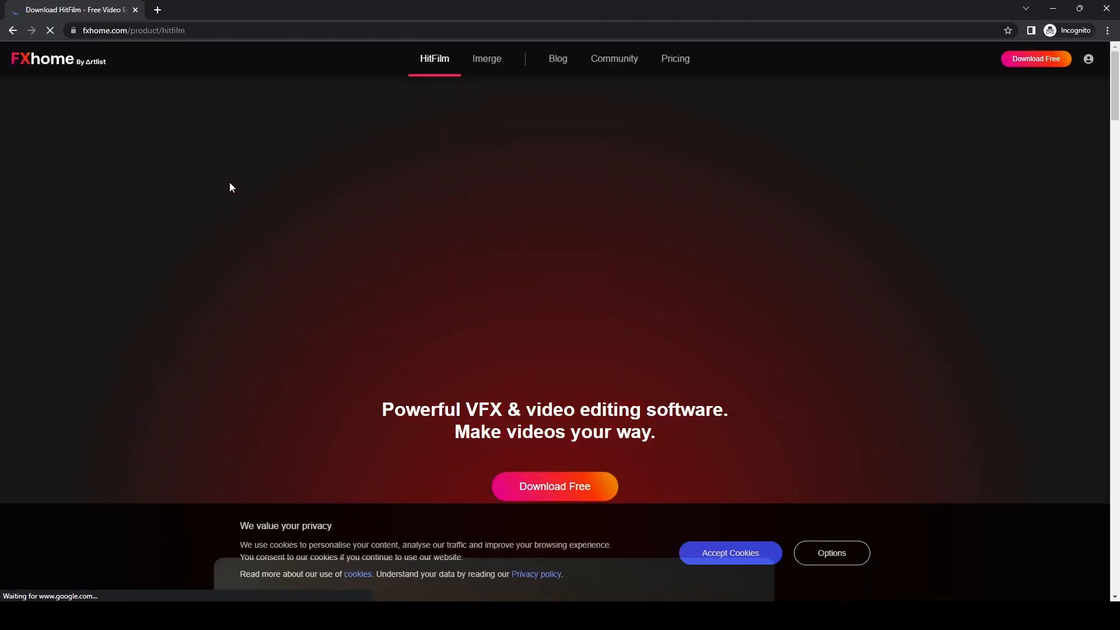
mouse_move(500, 149)
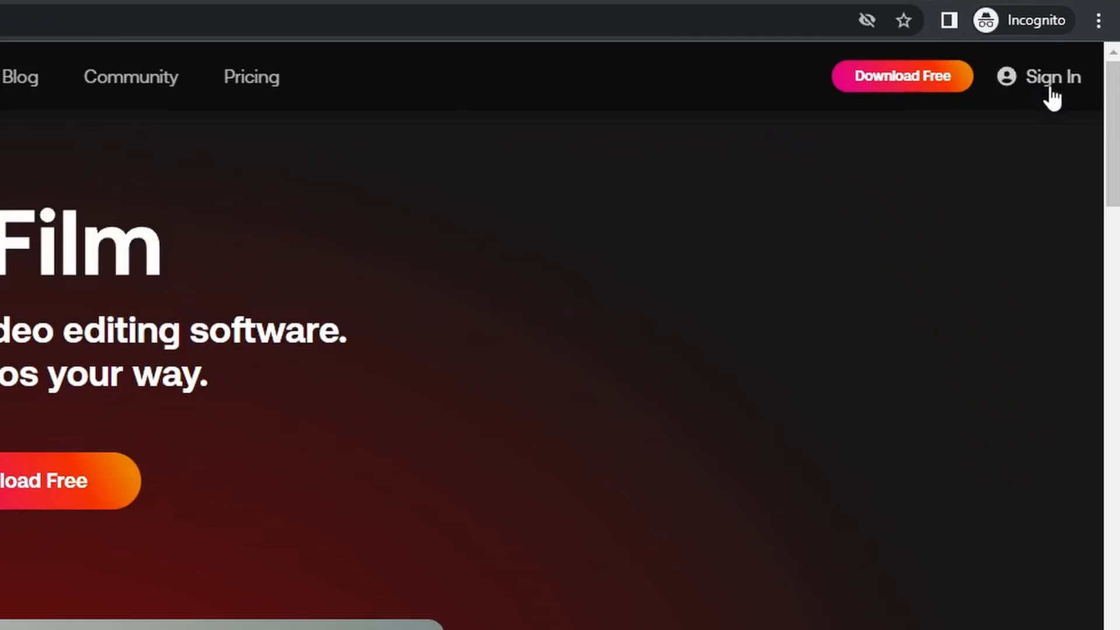
Step: Go to the FXhome sign-in page and open the new-account registration form
click(1052, 77)
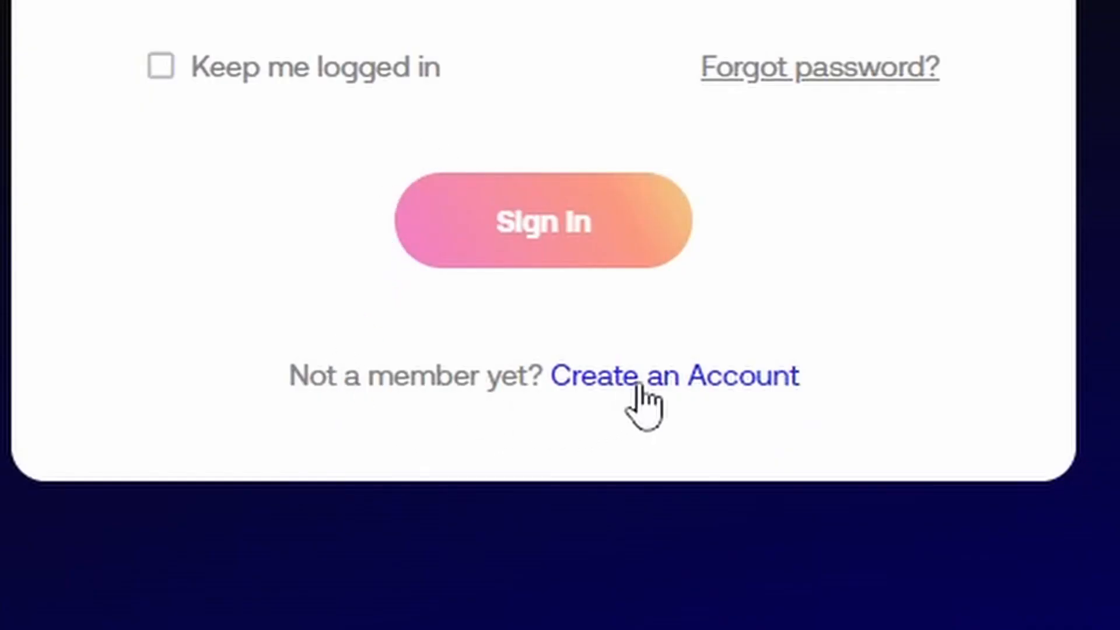
click(674, 375)
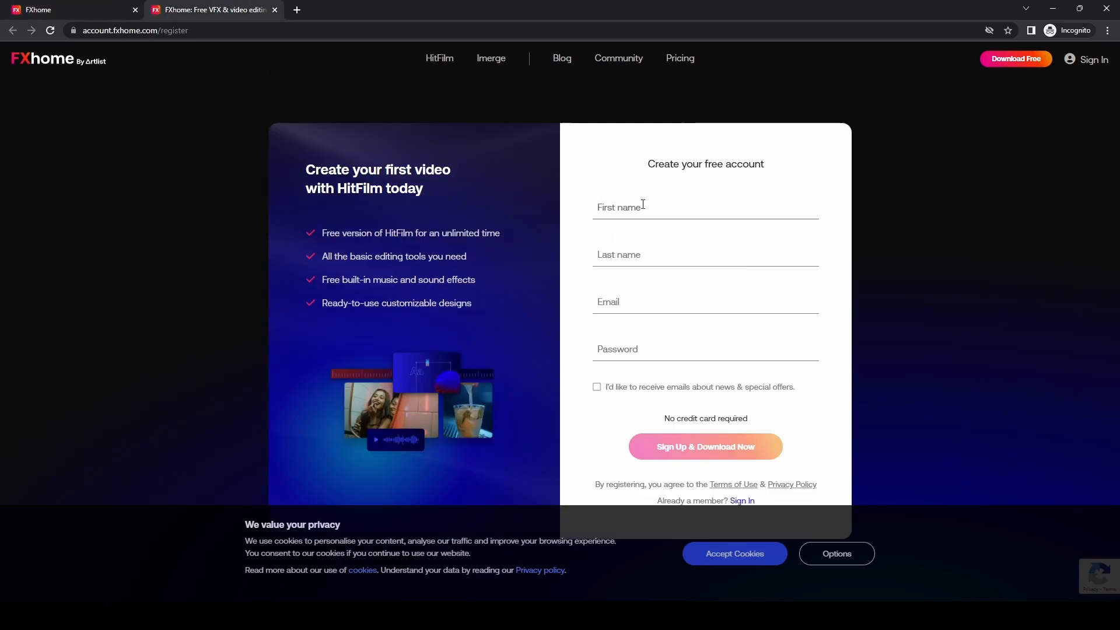
mouse_move(718, 375)
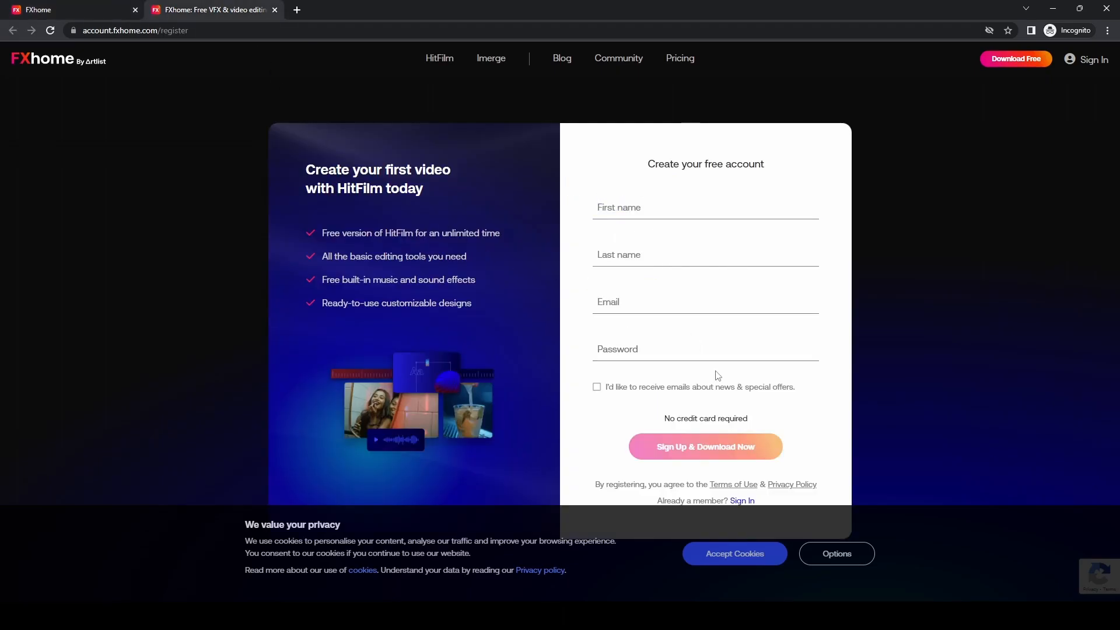
Step: Close the duplicate tab and sign in to FXhome with the existing account's email and password
click(742, 500)
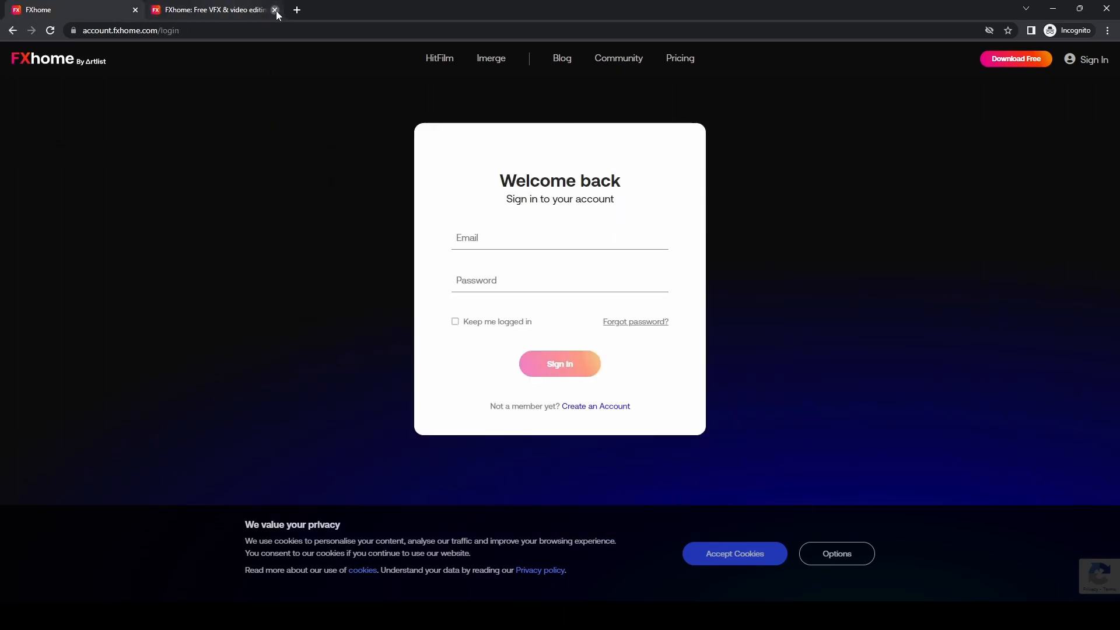
click(274, 9)
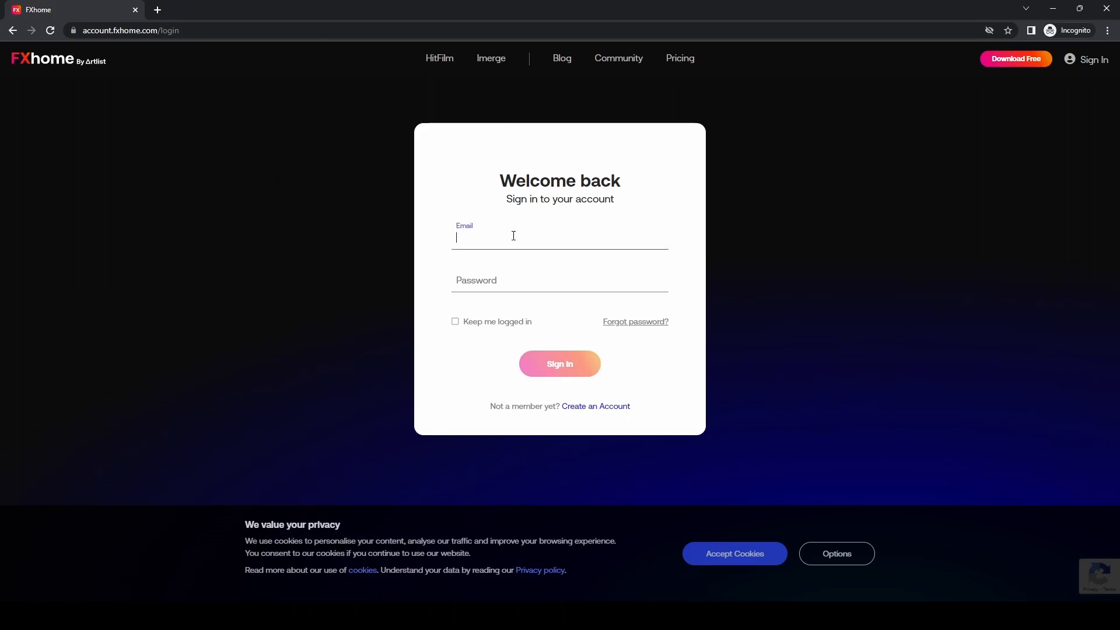
mouse_move(546, 238)
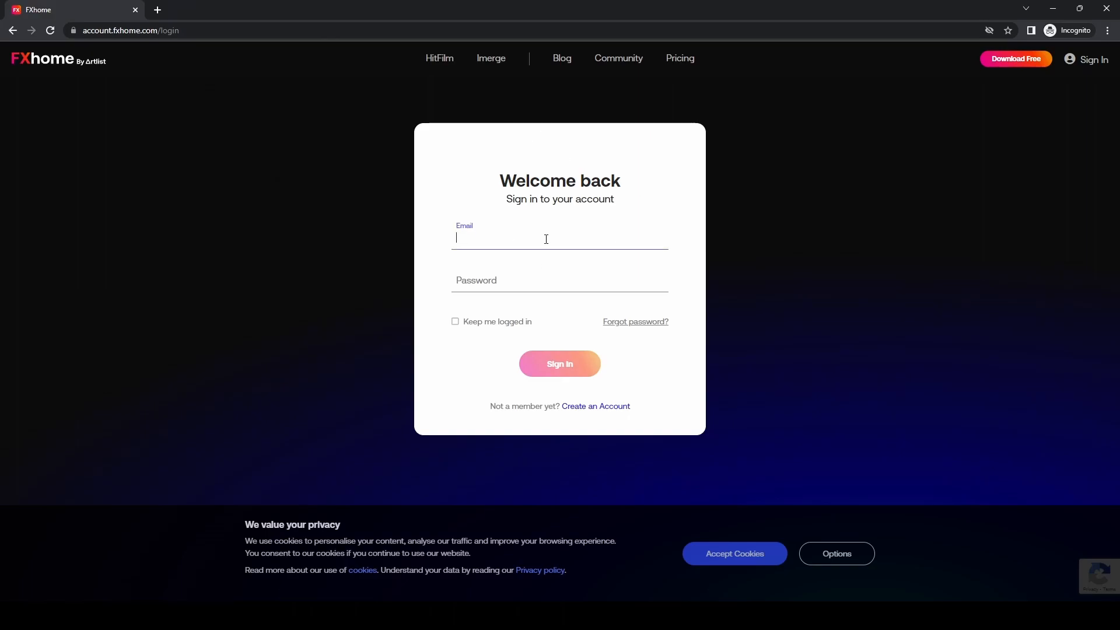
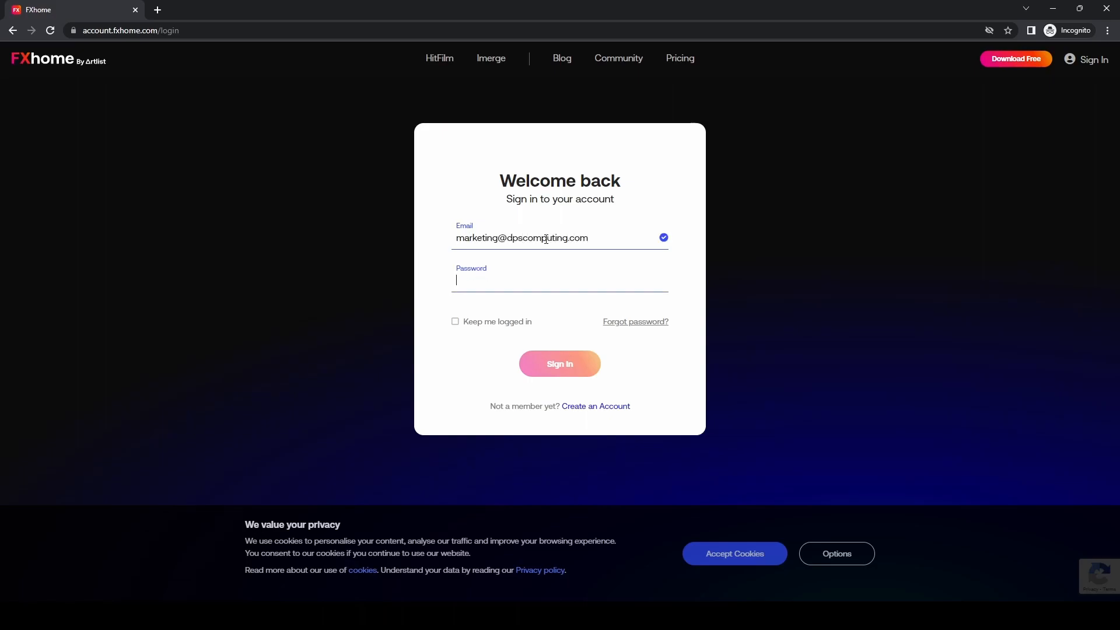
text(password)
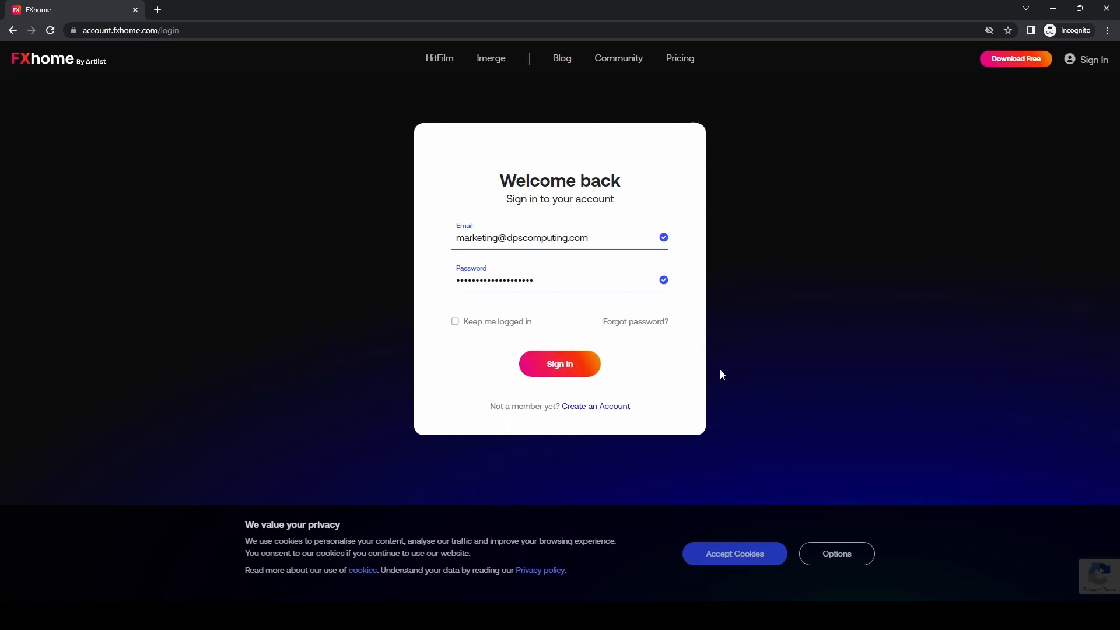
click(559, 363)
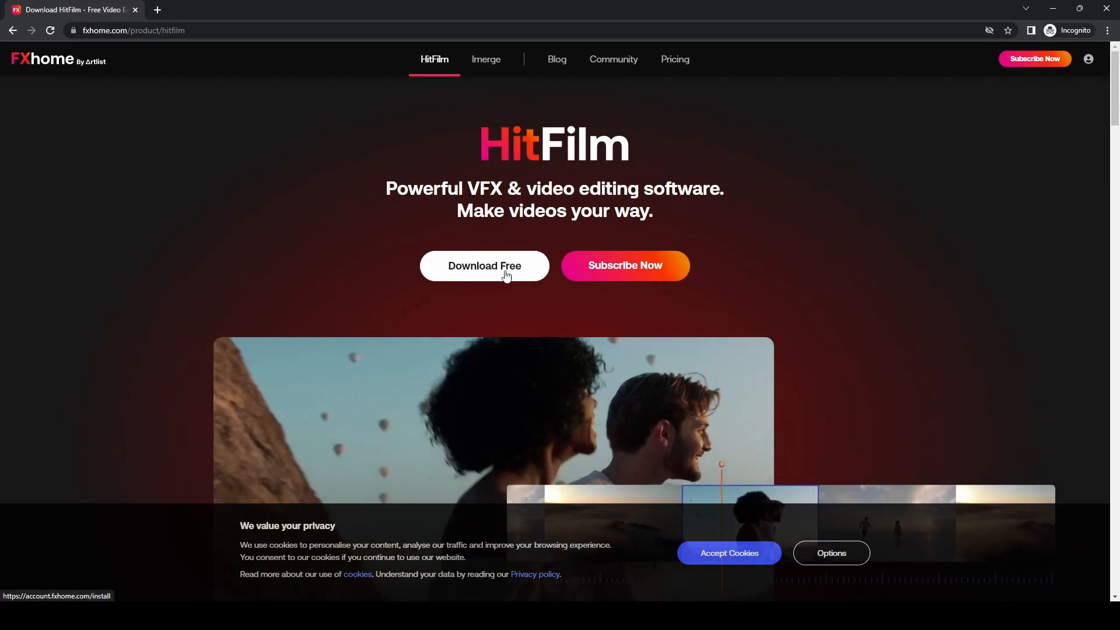
Step: Download the free HitFilm_2023.1.msi installer and scroll through the install instructions
click(483, 265)
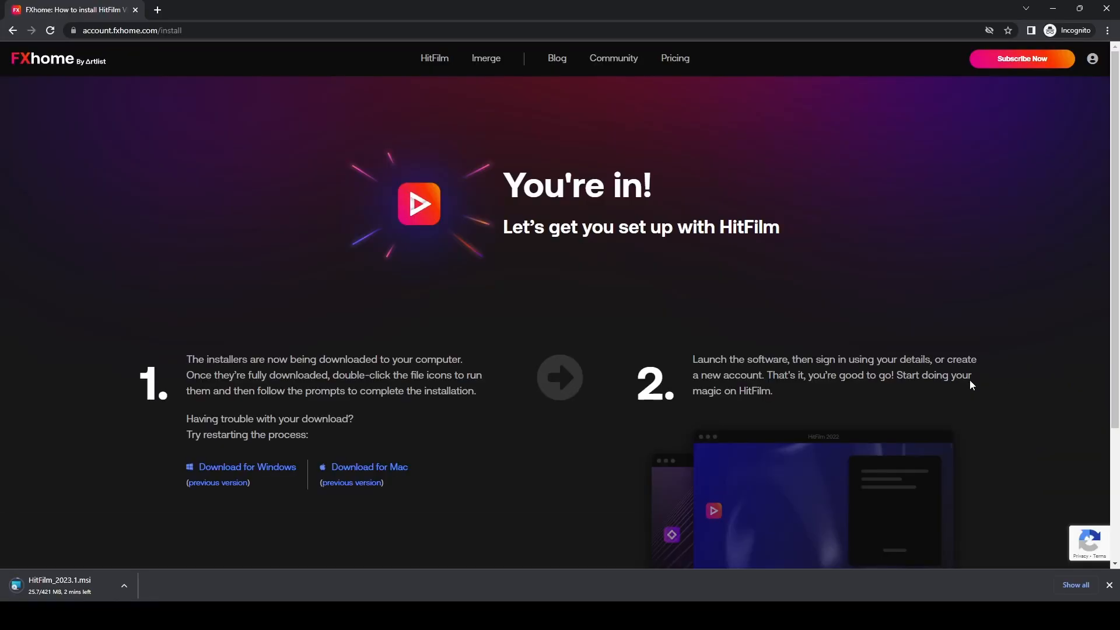
scroll(down, 3)
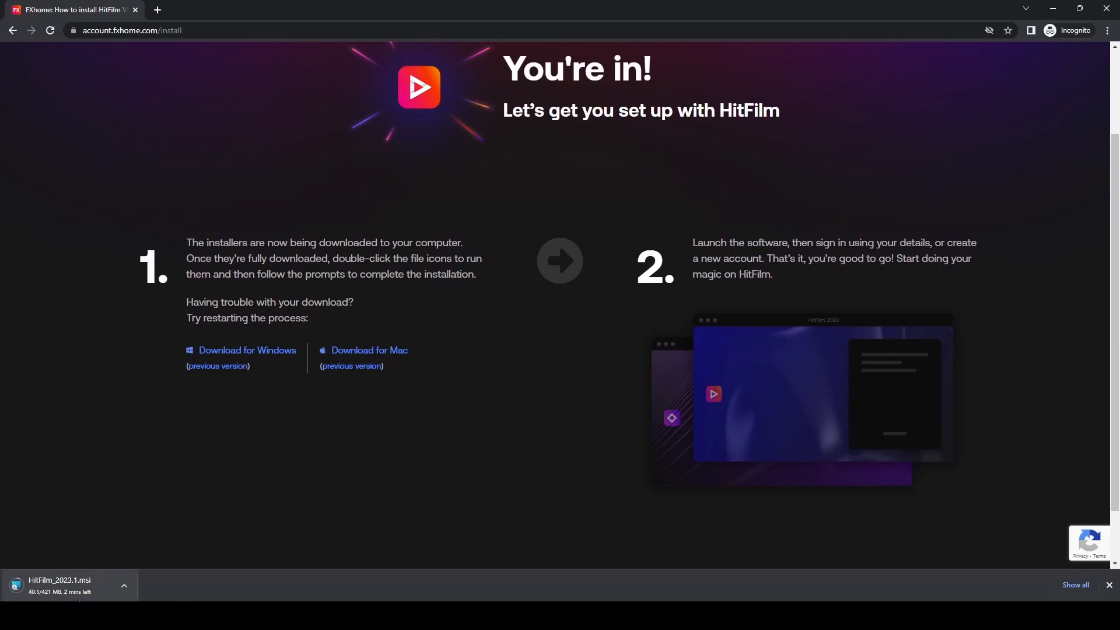
mouse_move(442, 445)
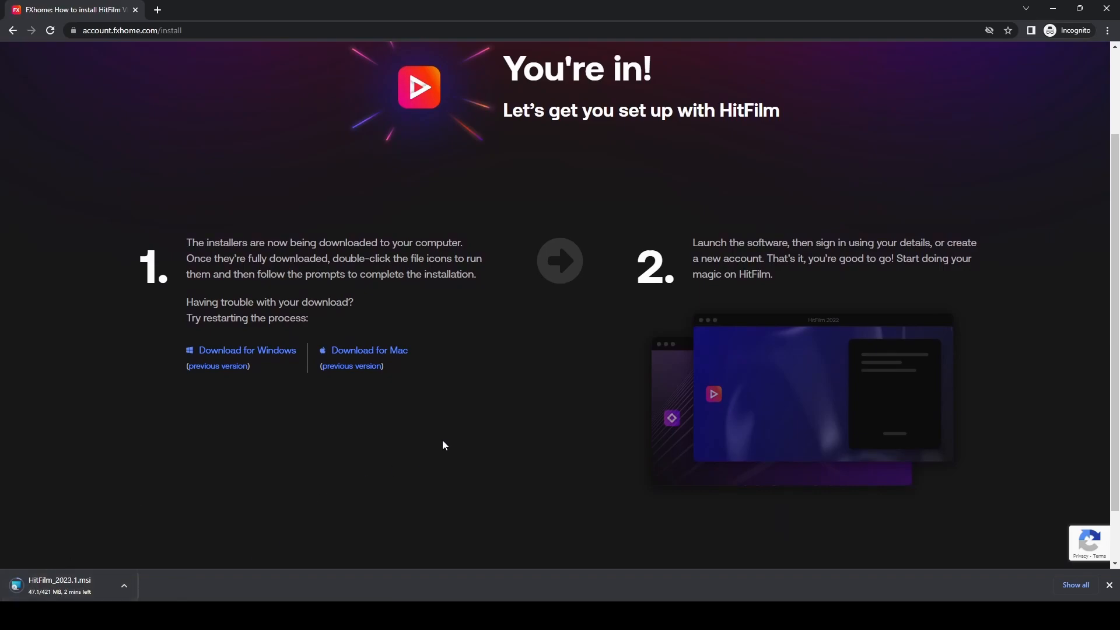
mouse_move(441, 386)
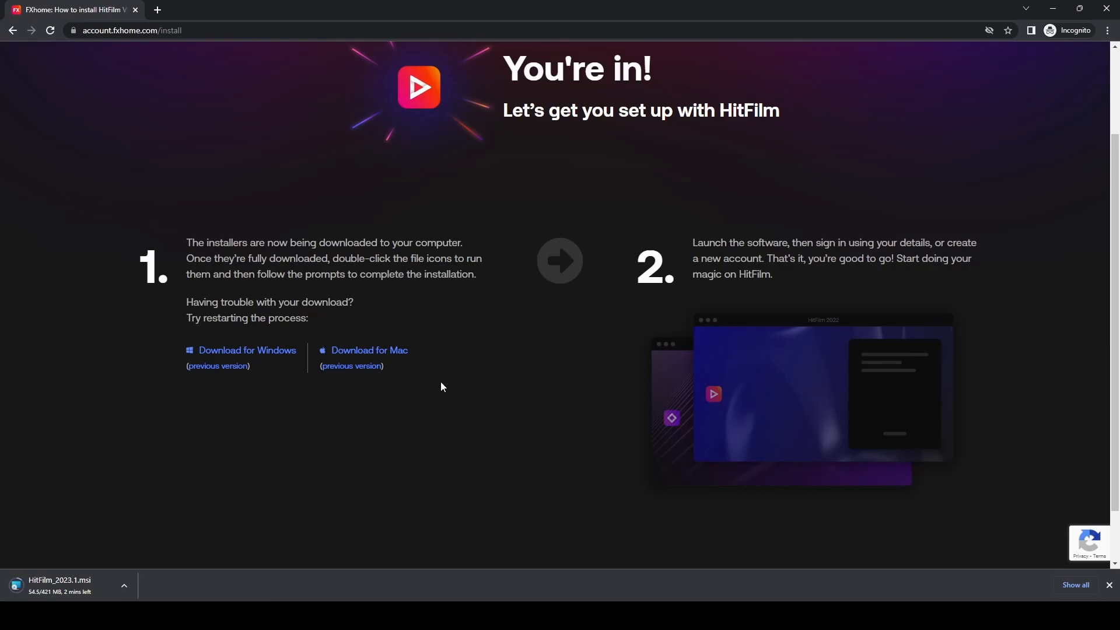
mouse_move(117, 417)
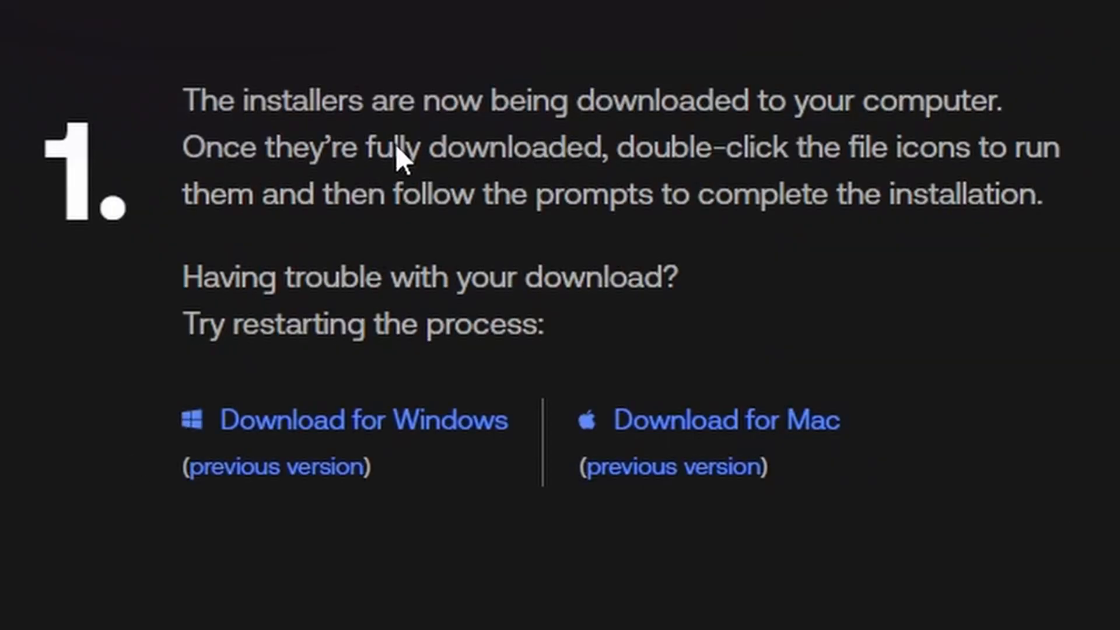
mouse_move(397, 429)
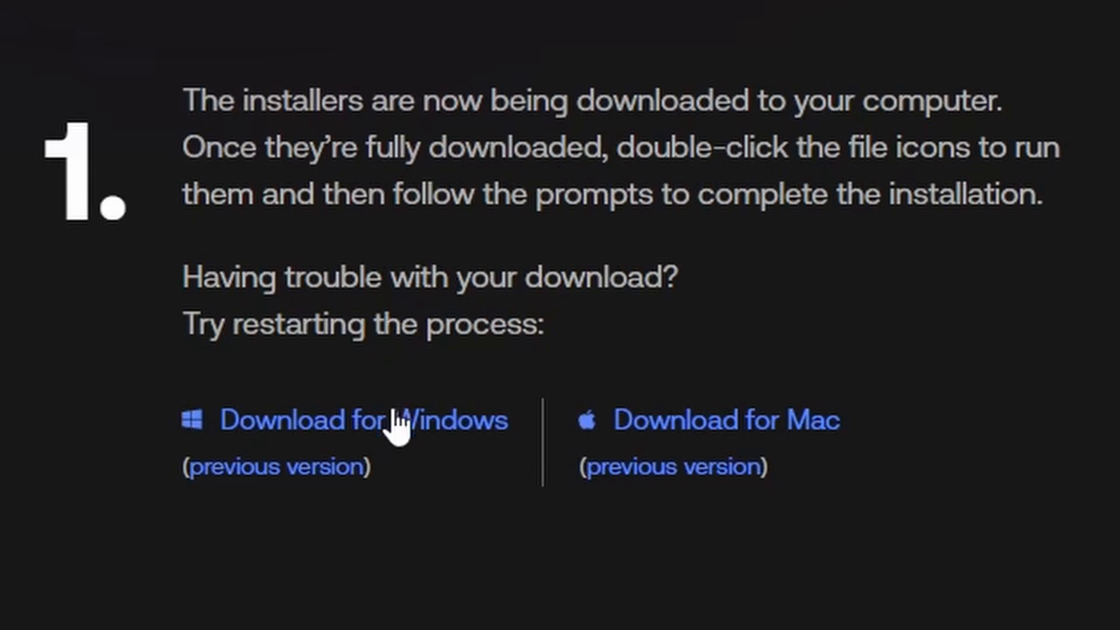
mouse_move(403, 439)
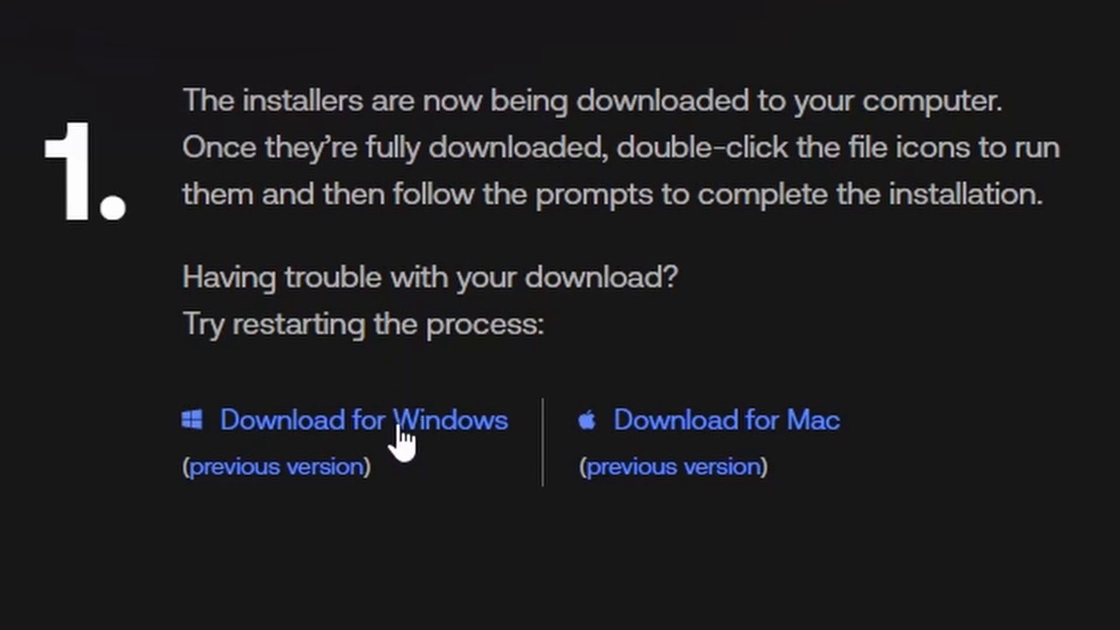
mouse_move(656, 425)
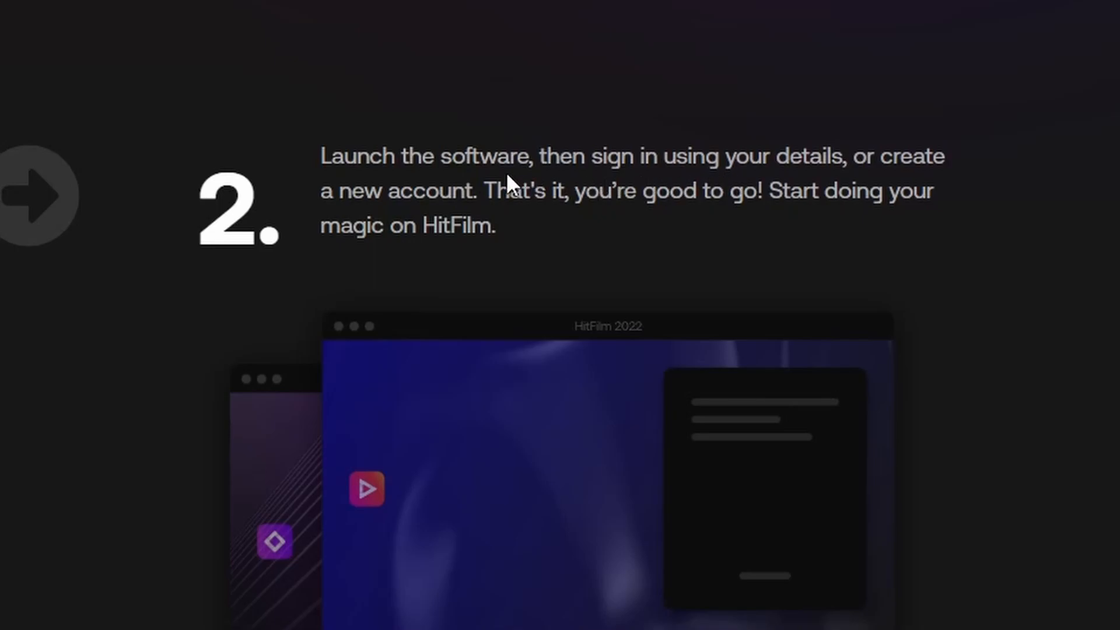
mouse_move(863, 198)
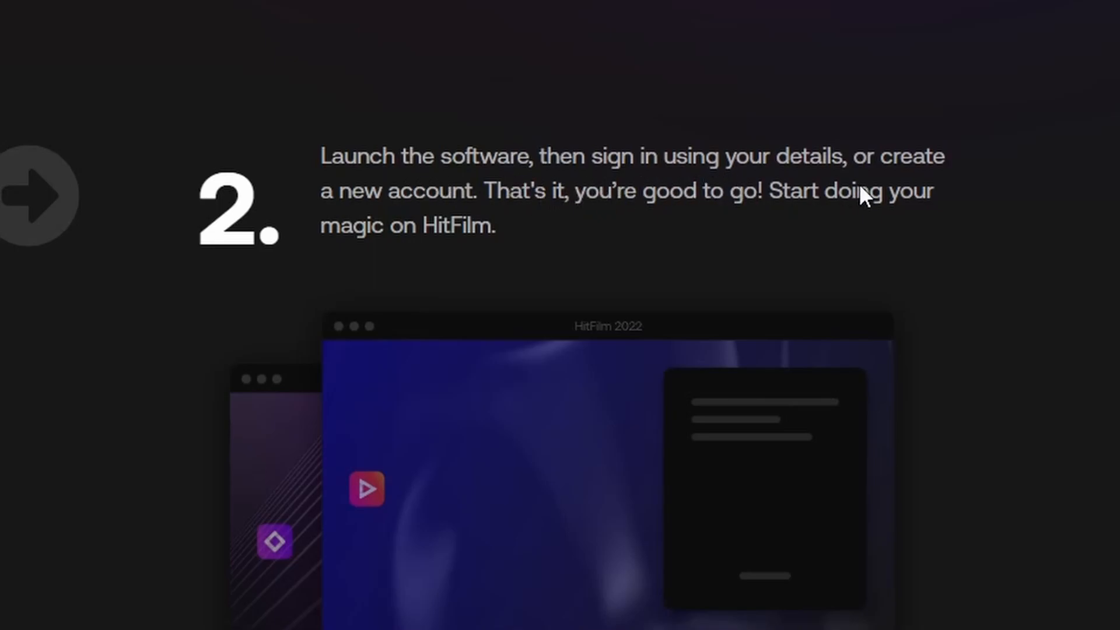
mouse_move(603, 185)
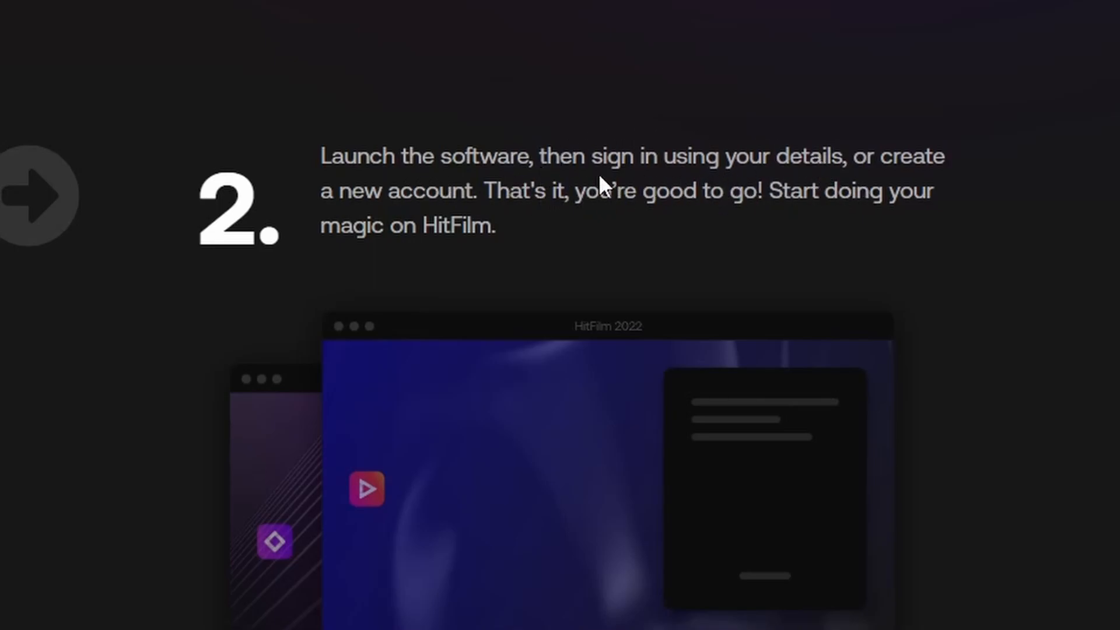
mouse_move(785, 159)
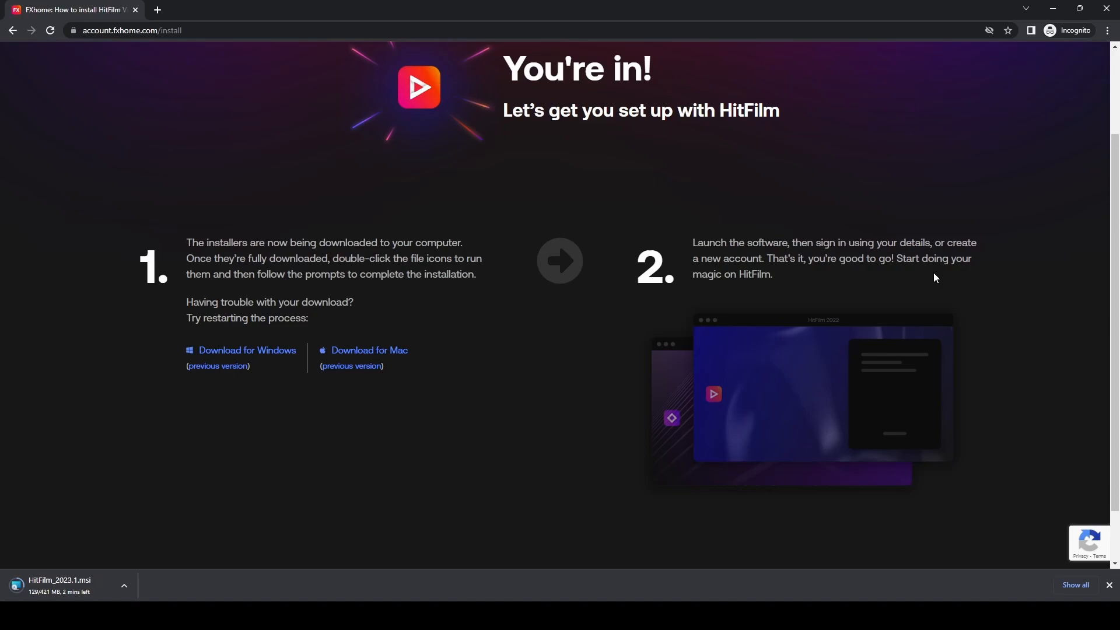
scroll(down, 3)
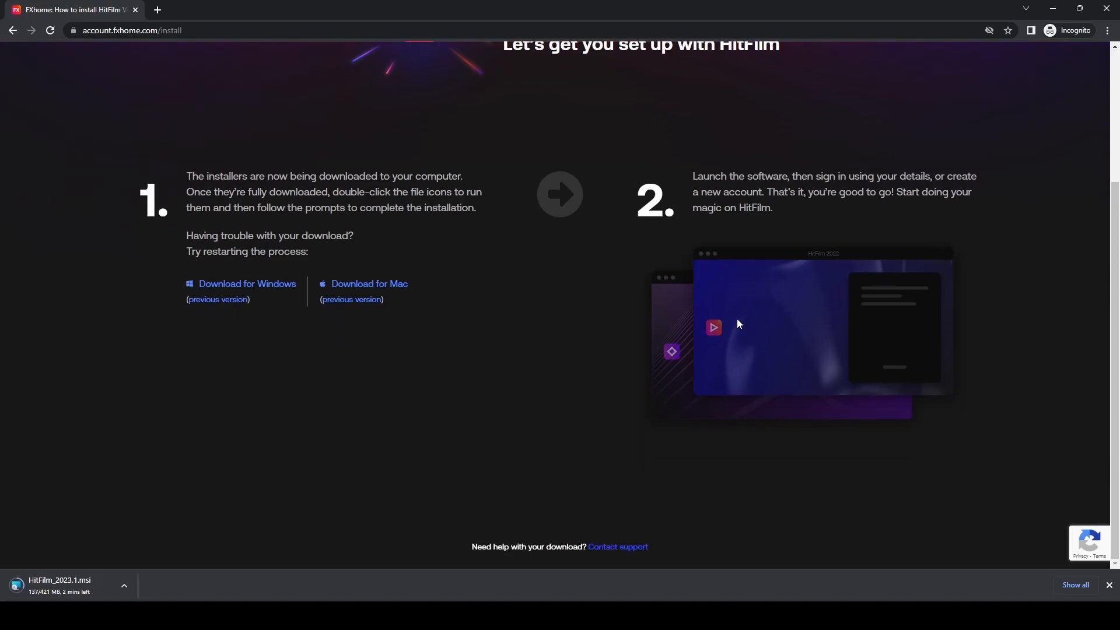
mouse_move(514, 350)
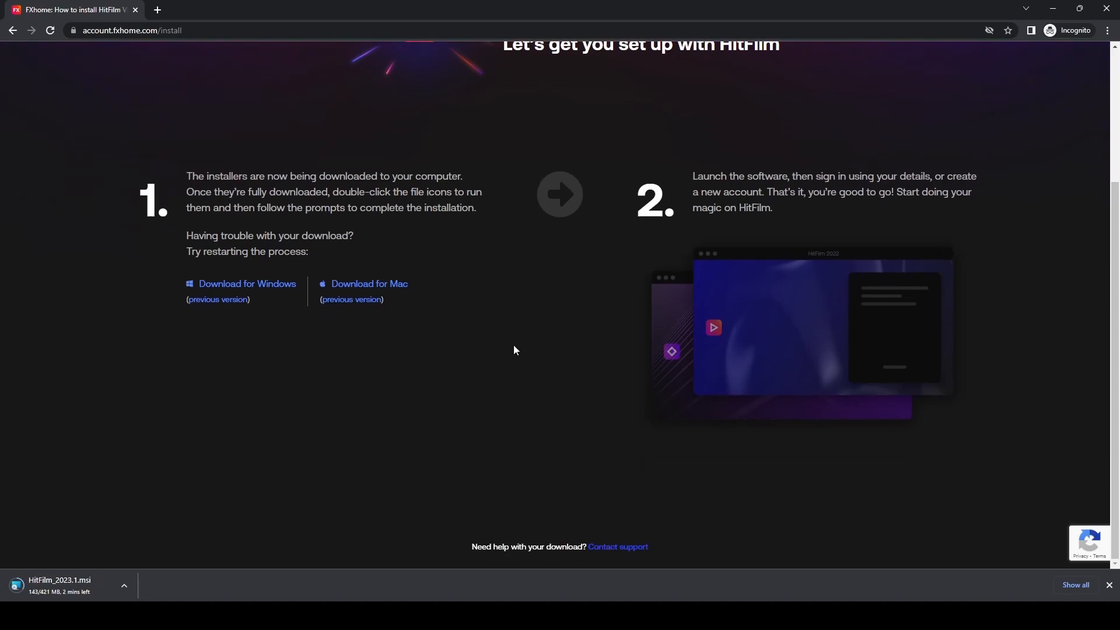
scroll(up, 3)
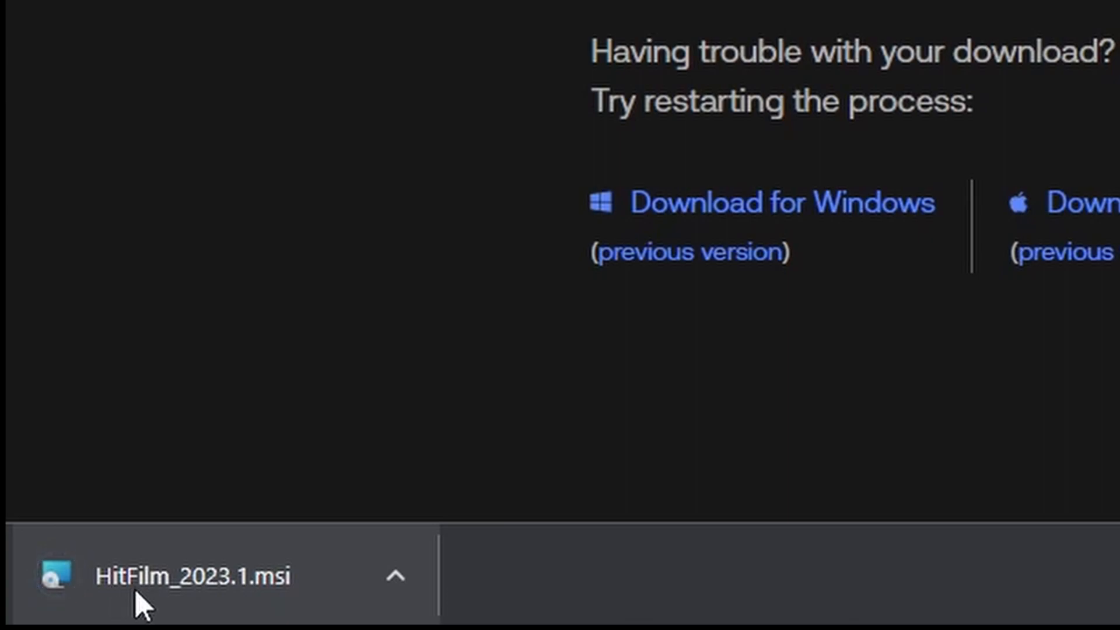
mouse_move(289, 610)
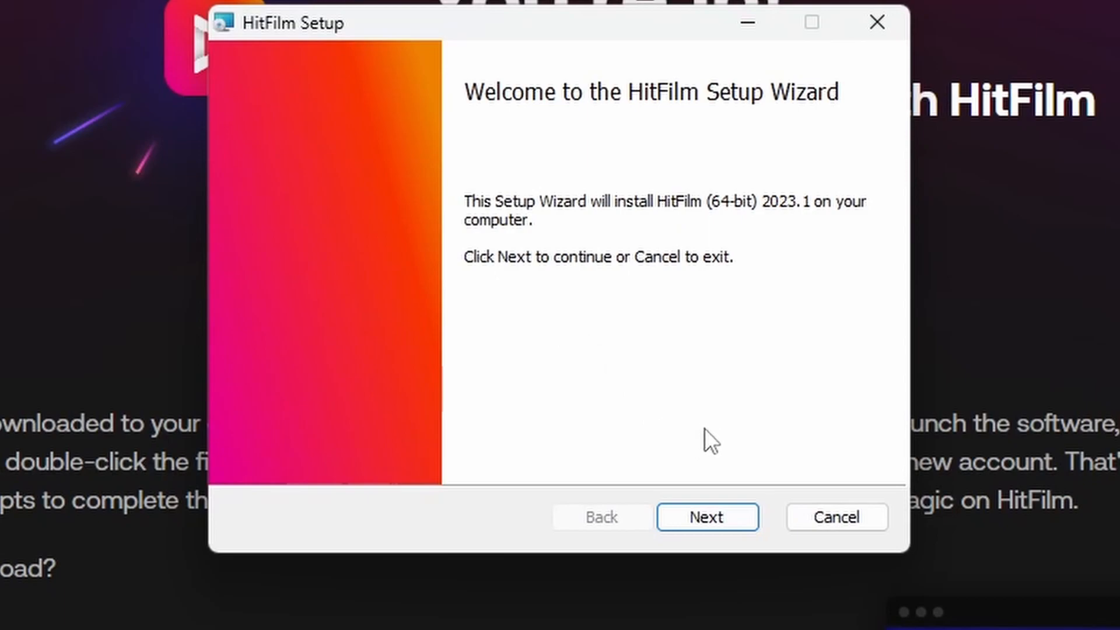
mouse_move(651, 439)
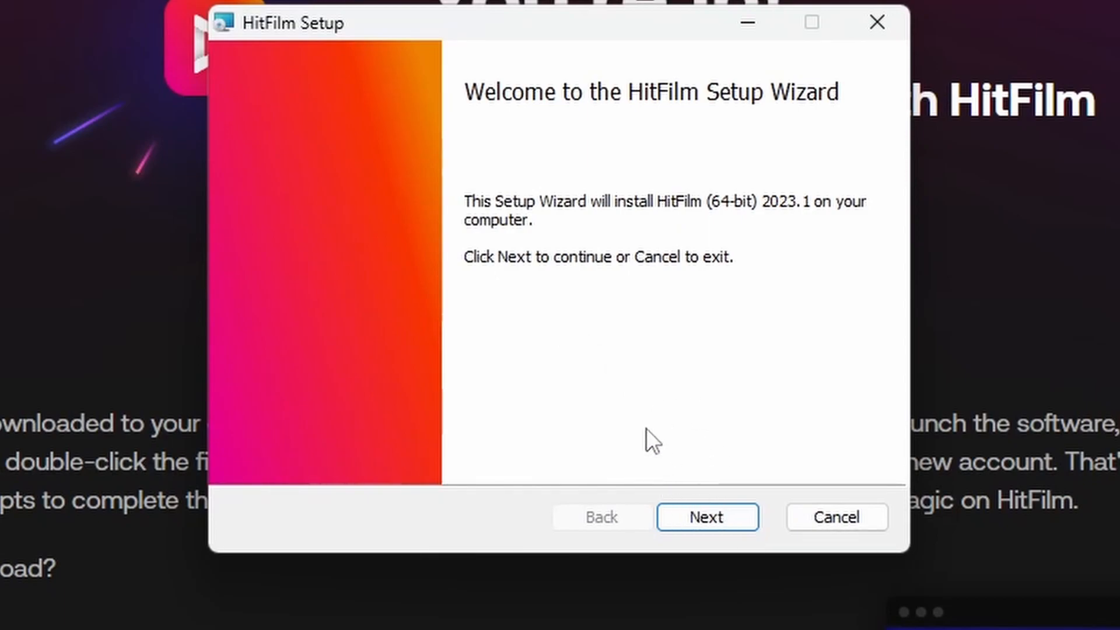
mouse_move(293, 35)
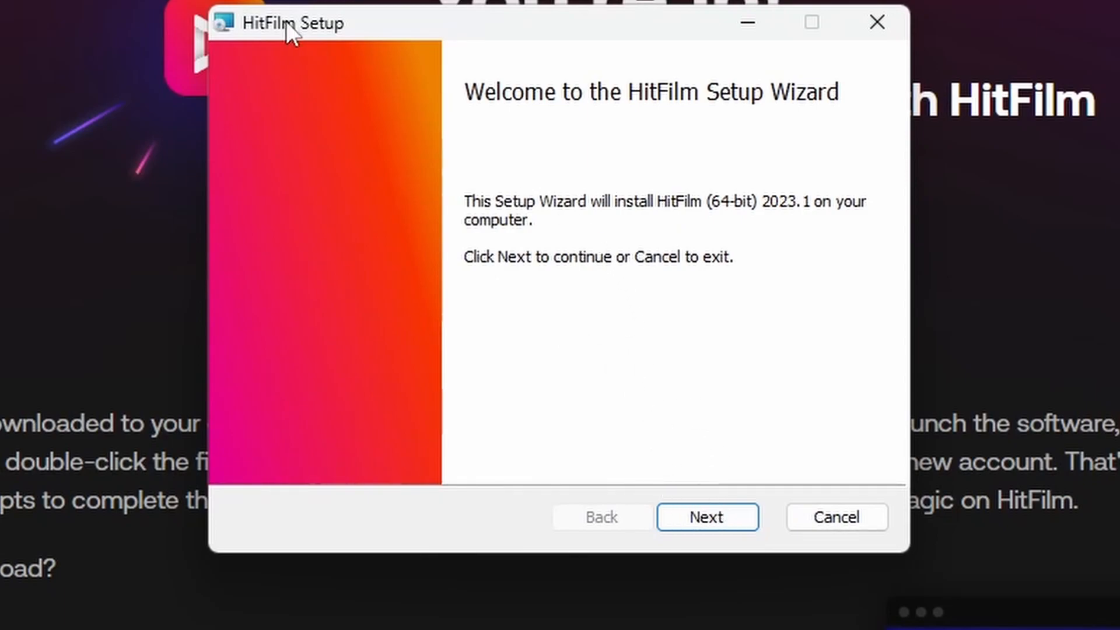
mouse_move(634, 202)
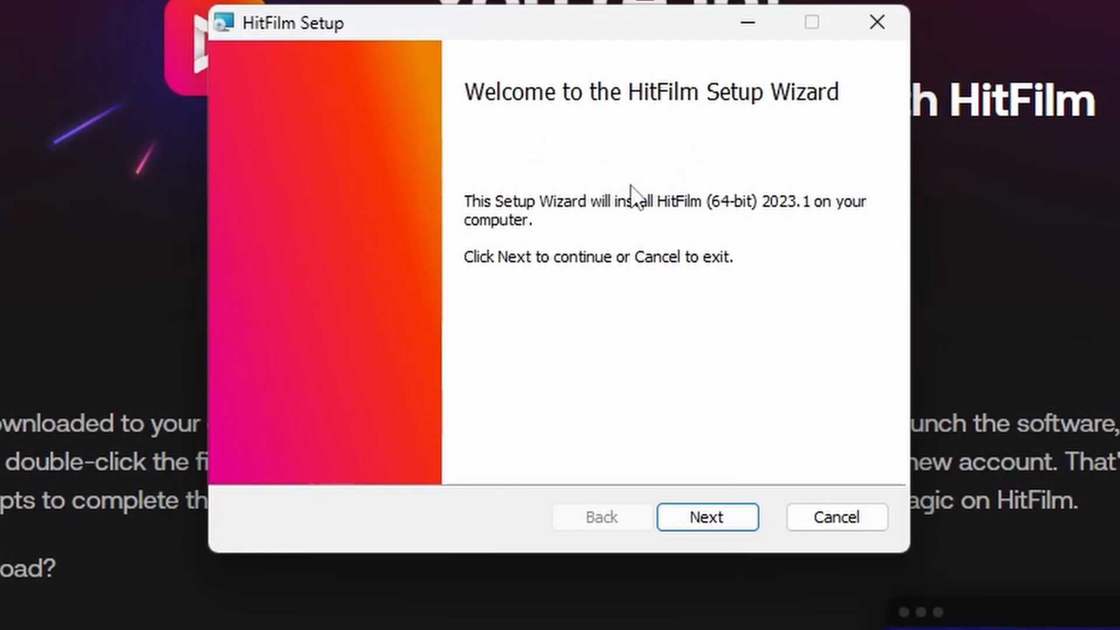
mouse_move(808, 231)
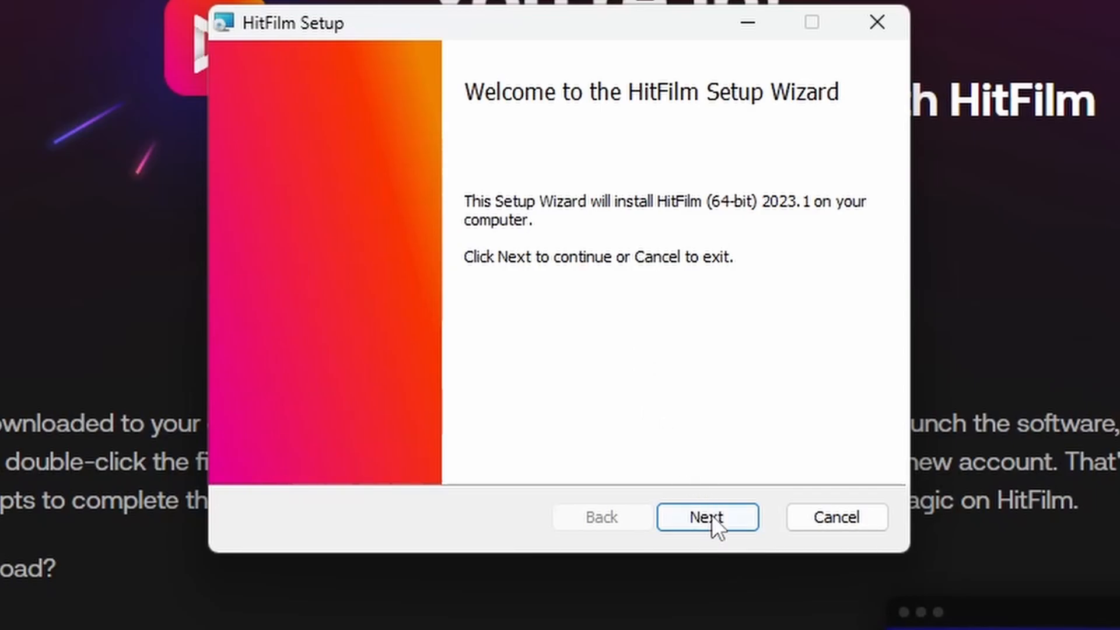
Step: Move past the HitFilm Setup welcome page to the license agreement
click(707, 517)
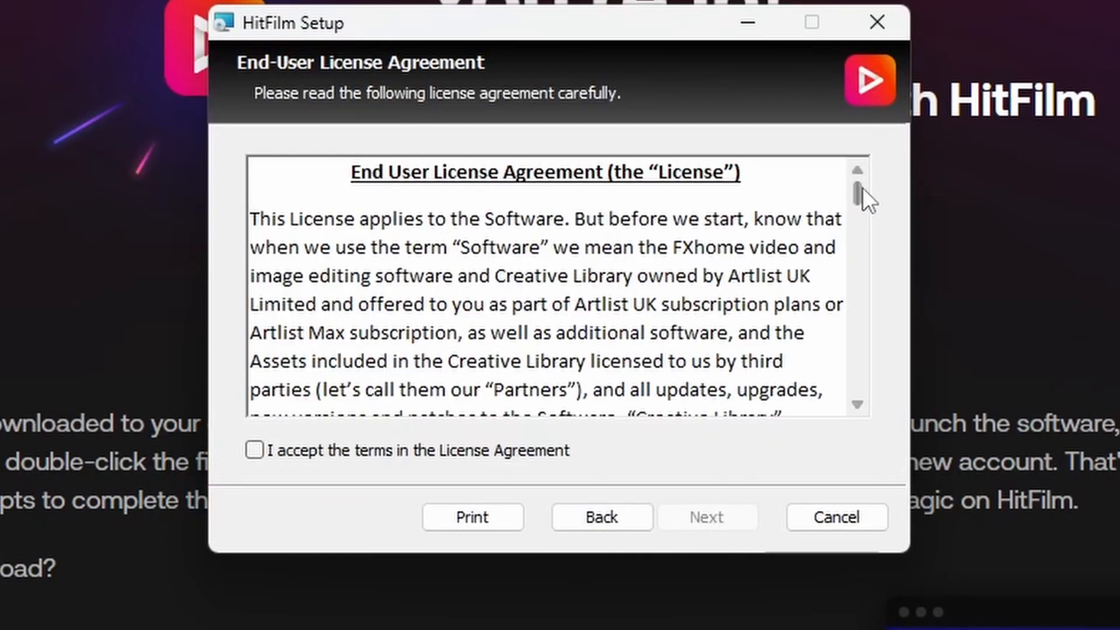
Step: Accept the HitFilm End-User License Agreement and continue to setup type selection
scroll(down, 3)
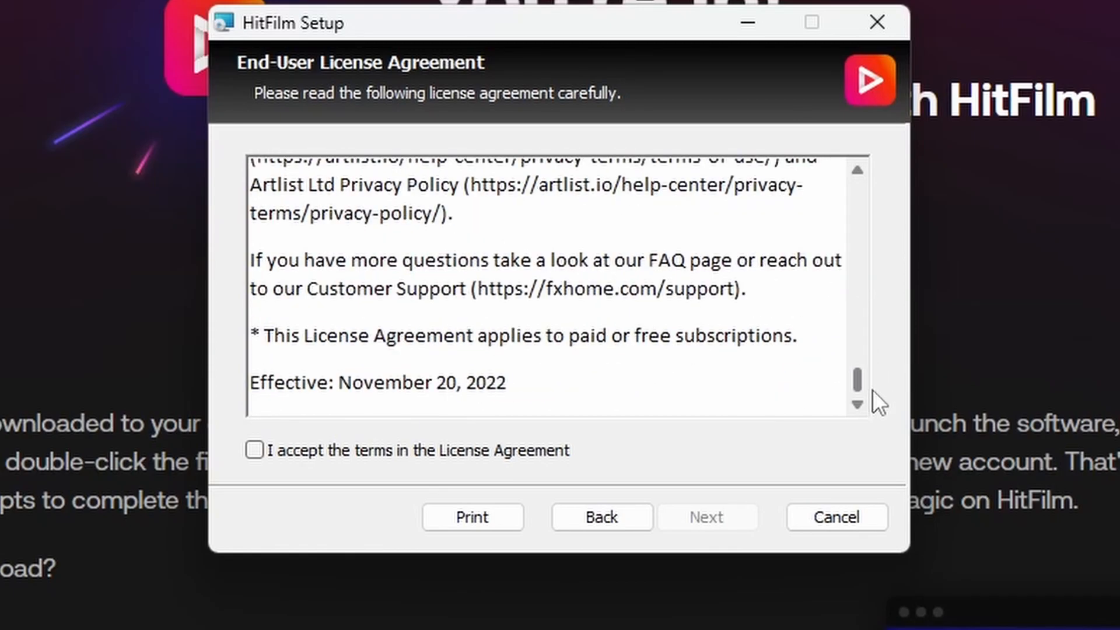
mouse_move(325, 463)
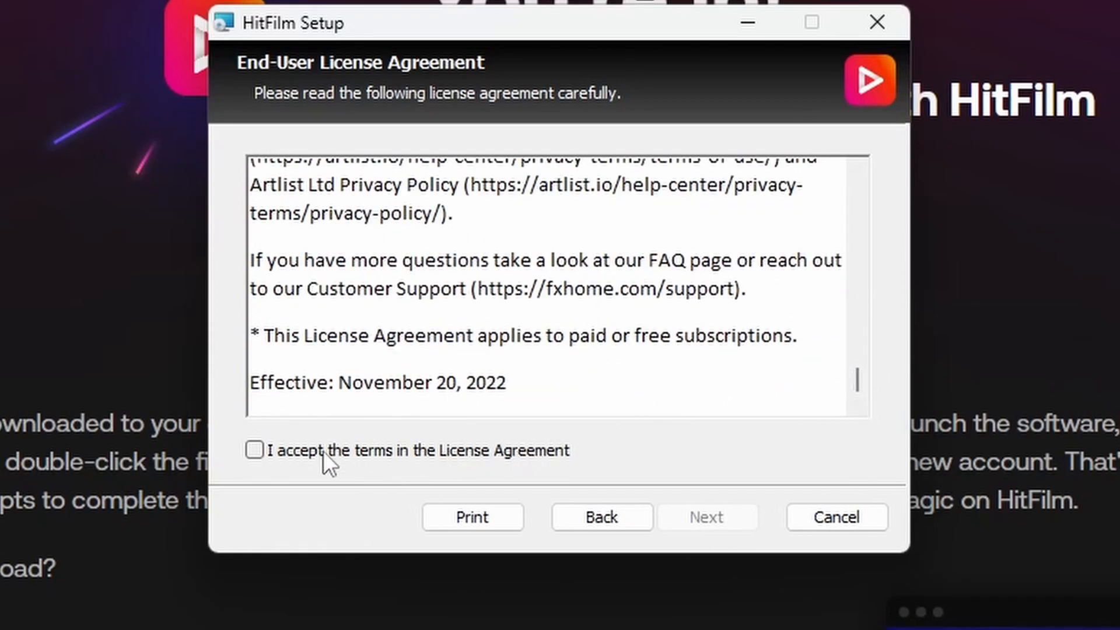
mouse_move(266, 468)
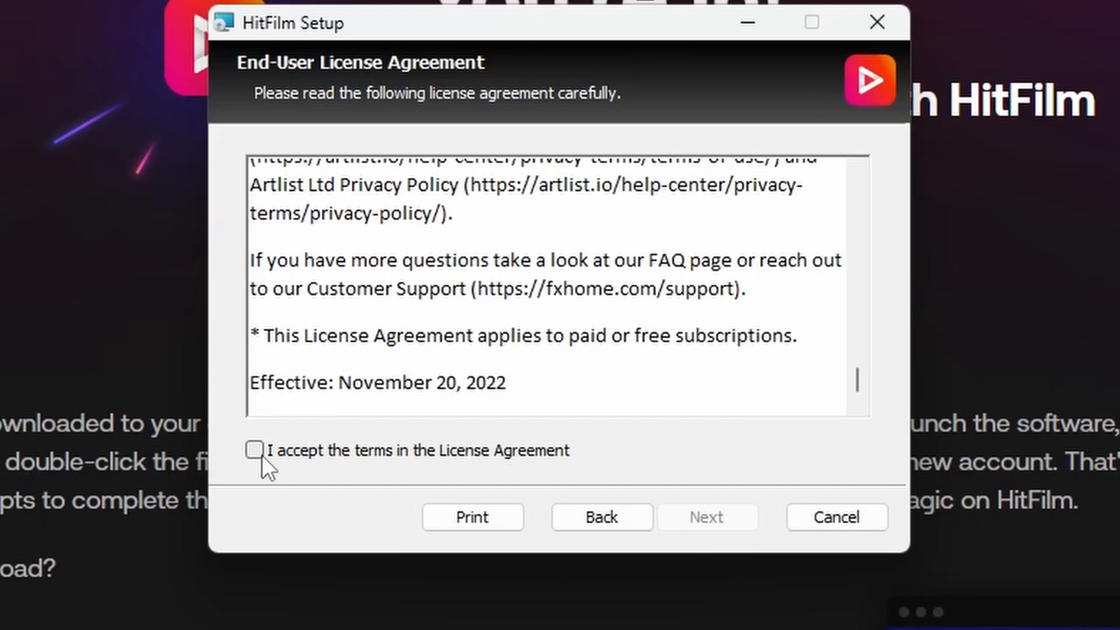
click(255, 450)
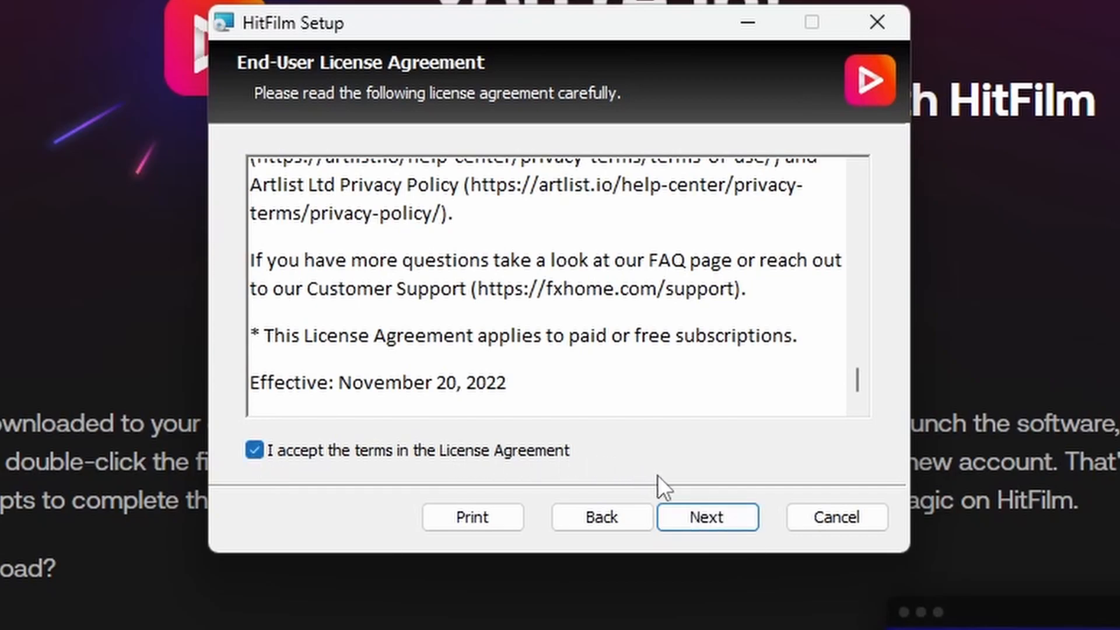
click(706, 516)
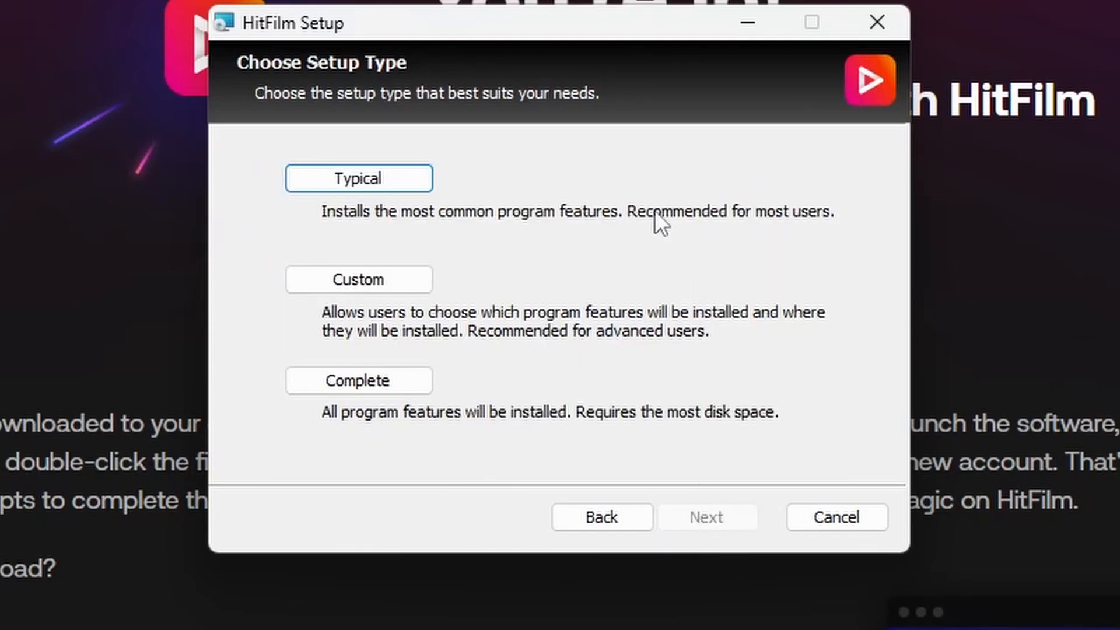
mouse_move(425, 194)
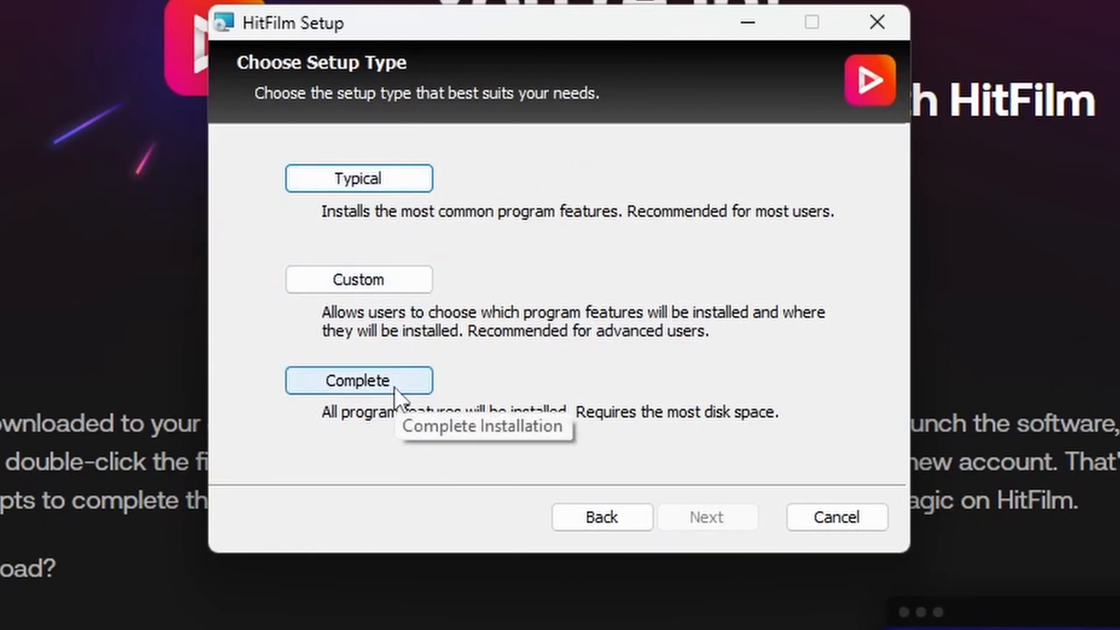
mouse_move(360, 178)
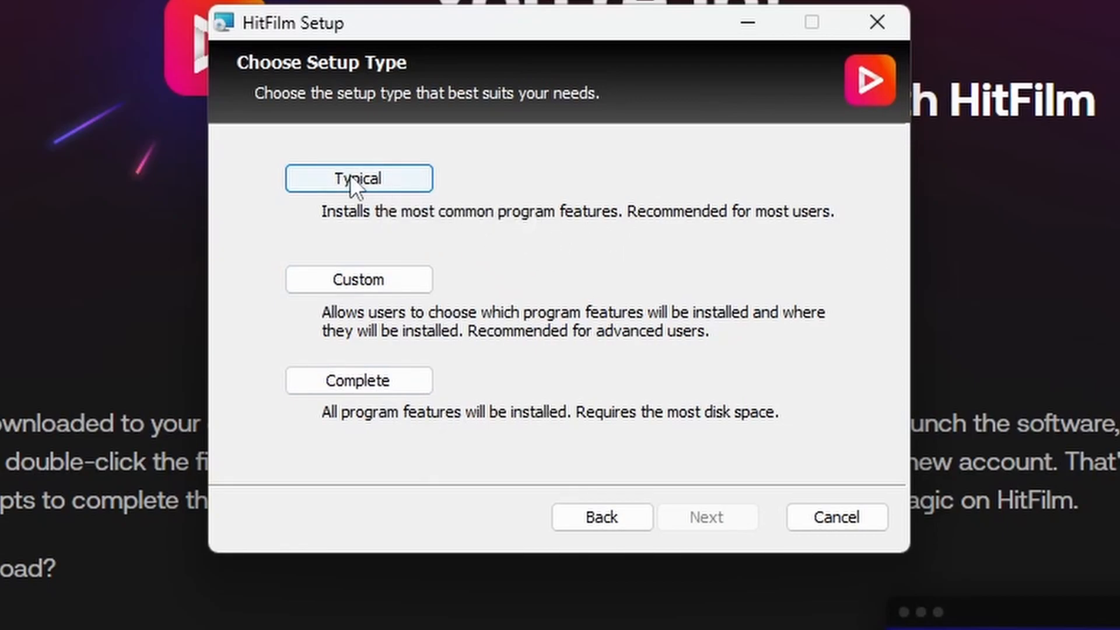
mouse_move(474, 442)
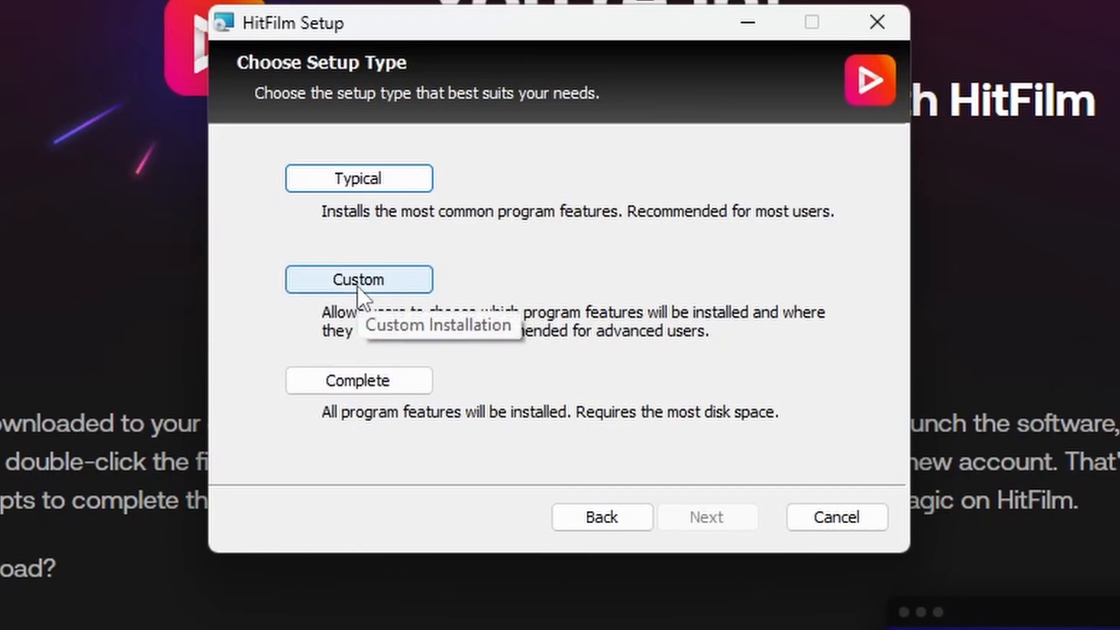
mouse_move(395, 292)
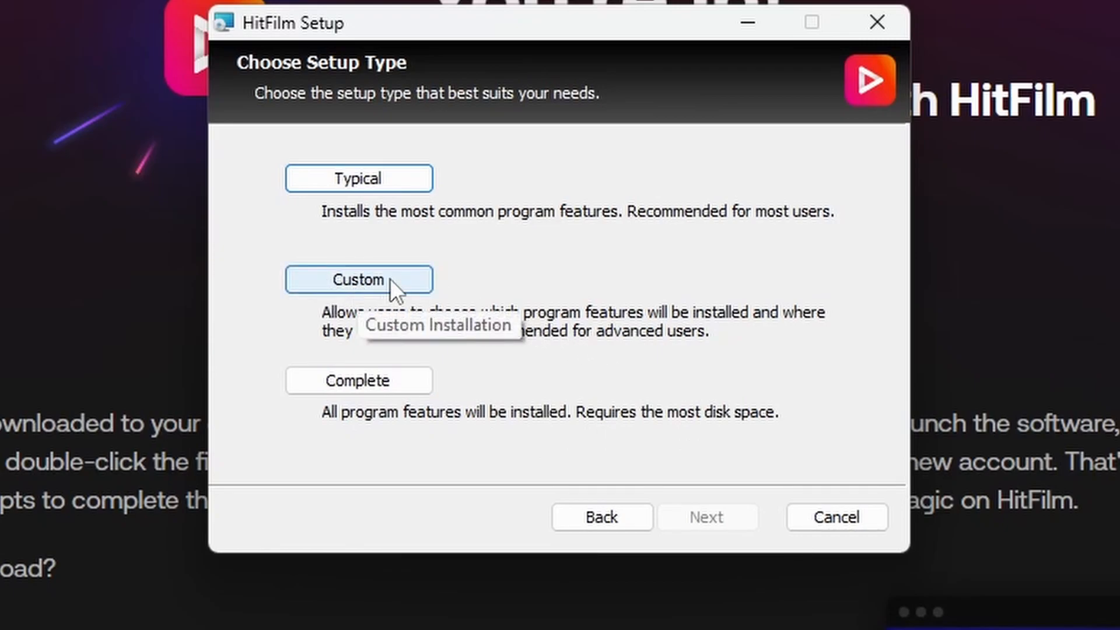
Step: Choose the Custom setup type to reach the feature tree
click(358, 279)
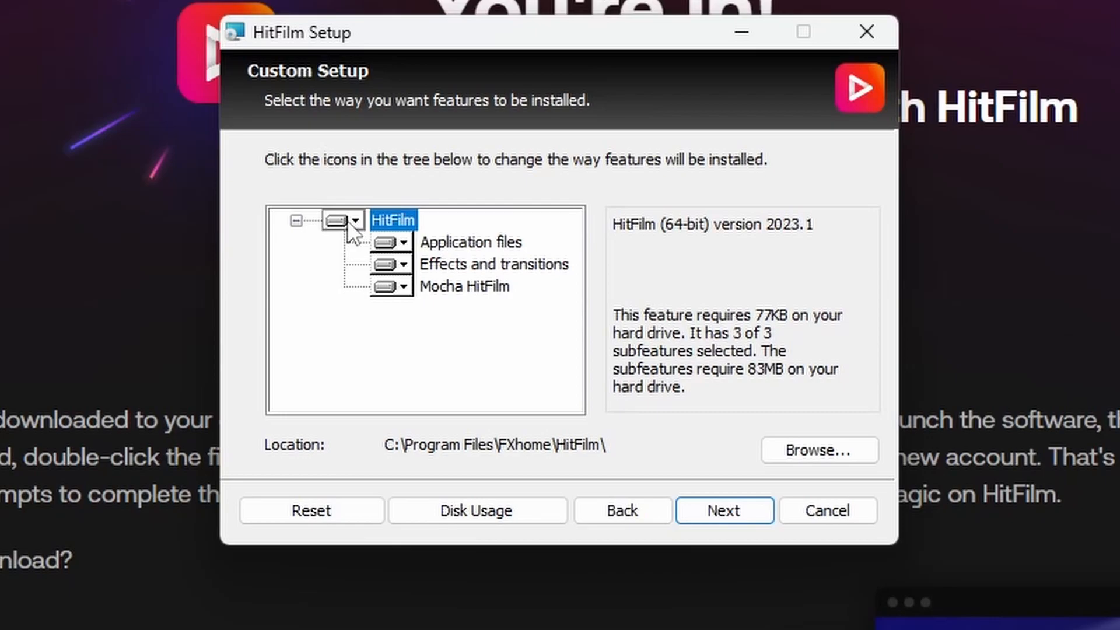
Step: Keep HitFilm on the local drive and review Effects, Application files and Mocha features
click(359, 220)
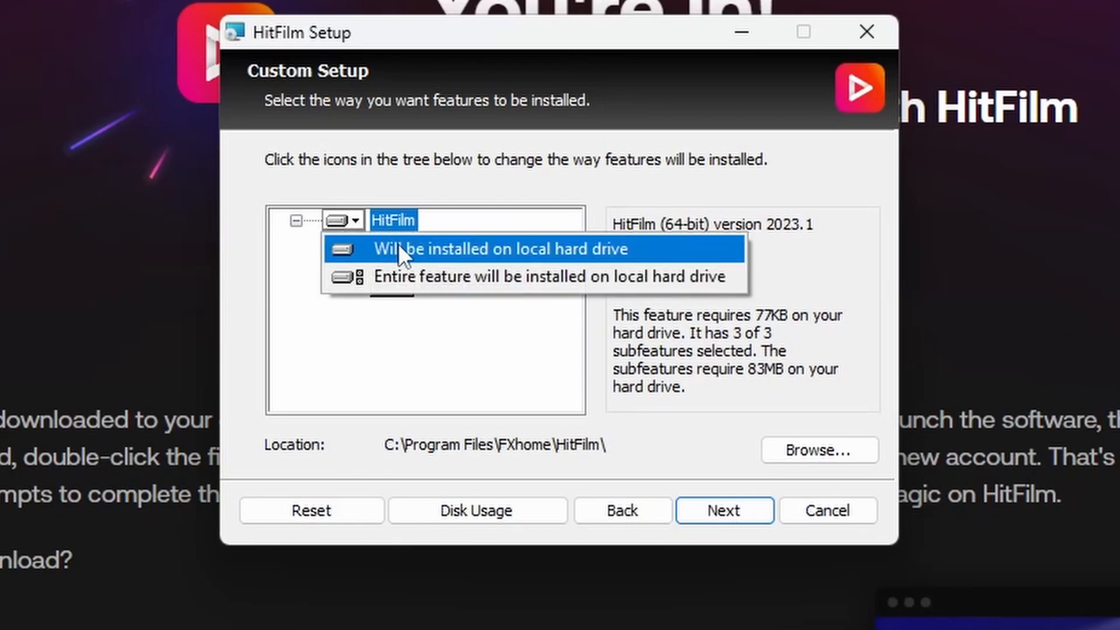
click(499, 249)
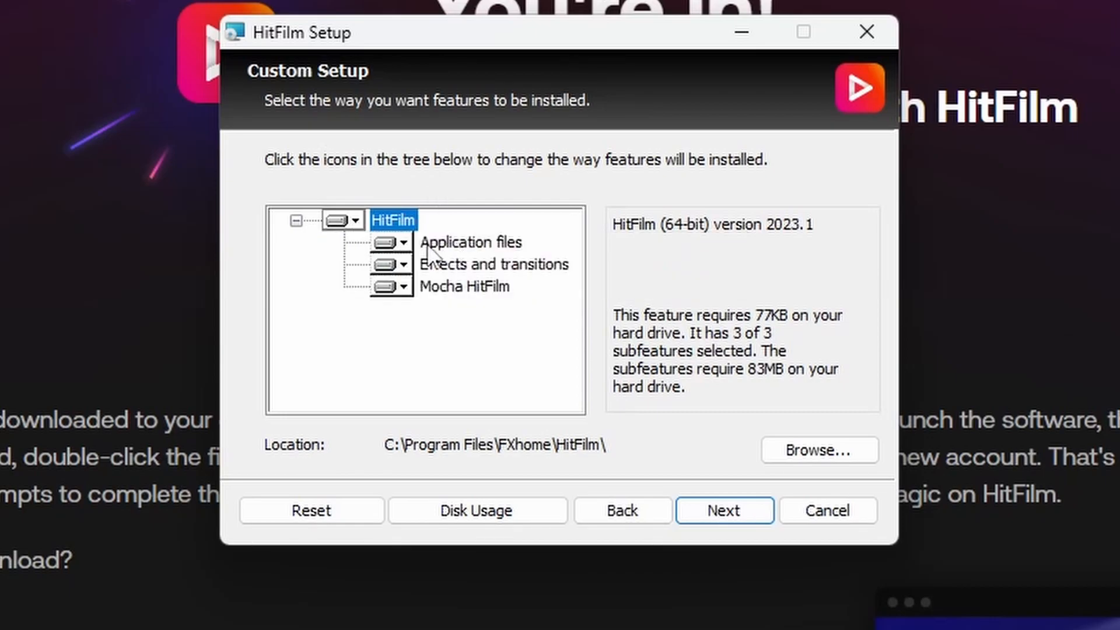
click(493, 263)
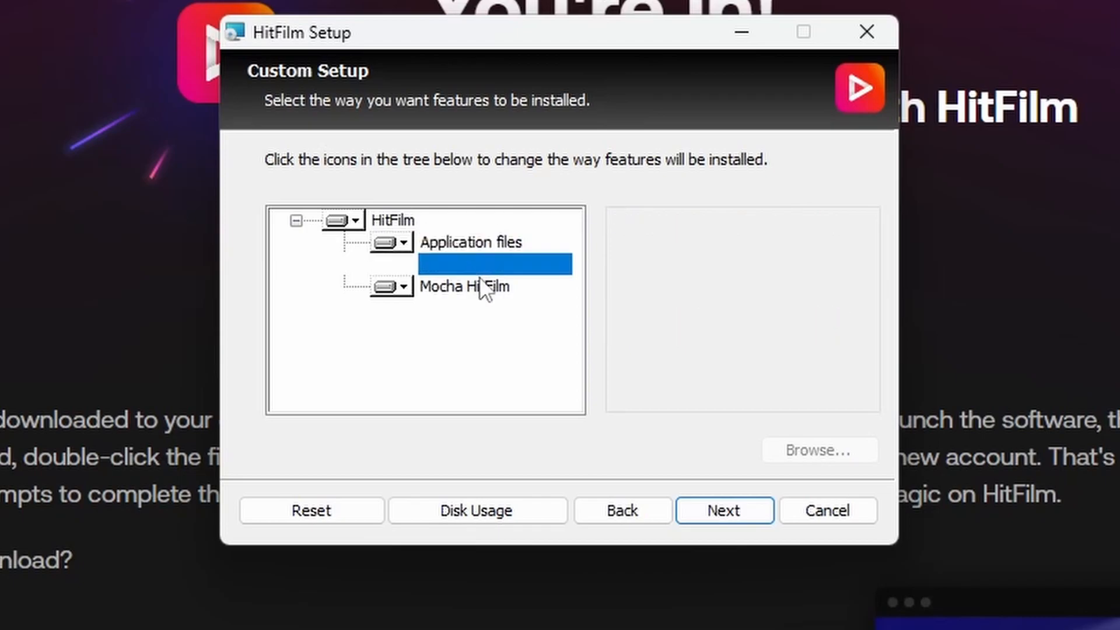
click(493, 264)
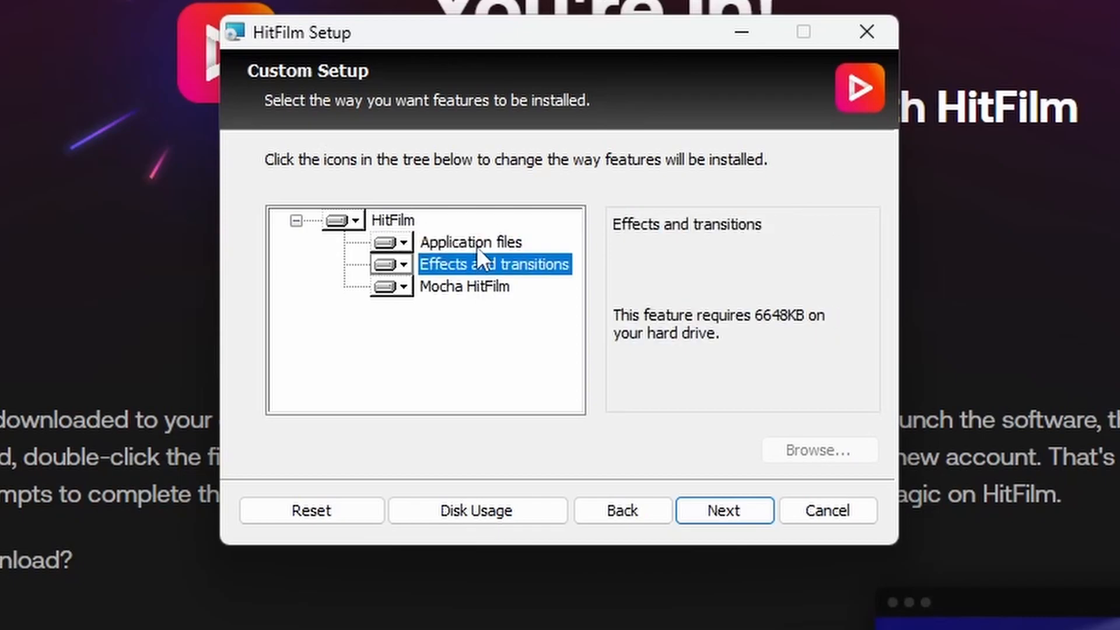
click(471, 242)
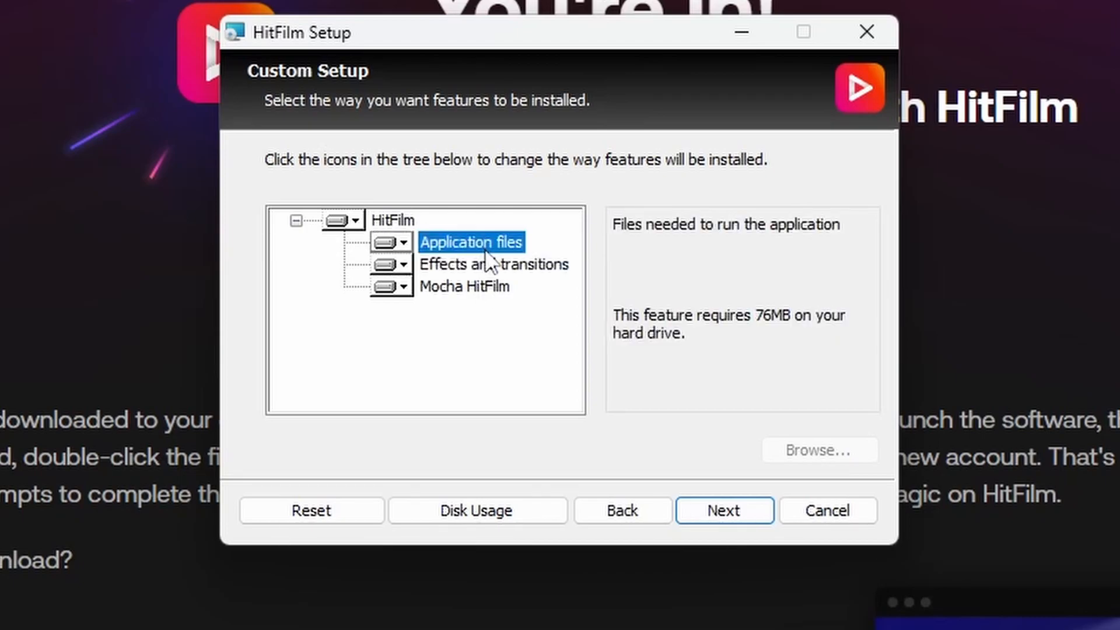
click(464, 286)
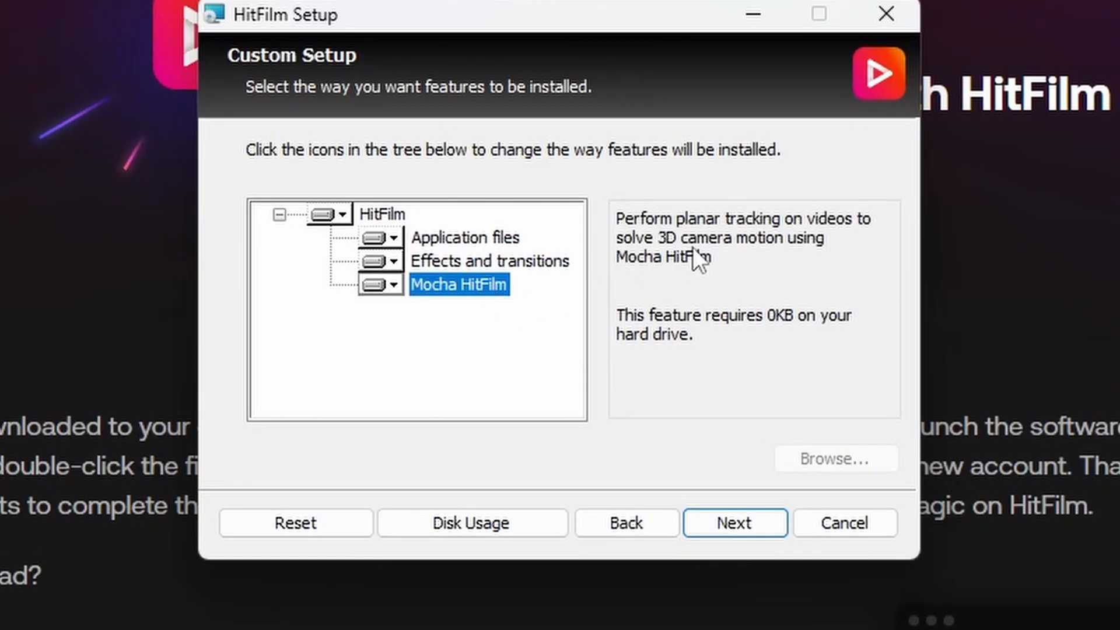
mouse_move(792, 252)
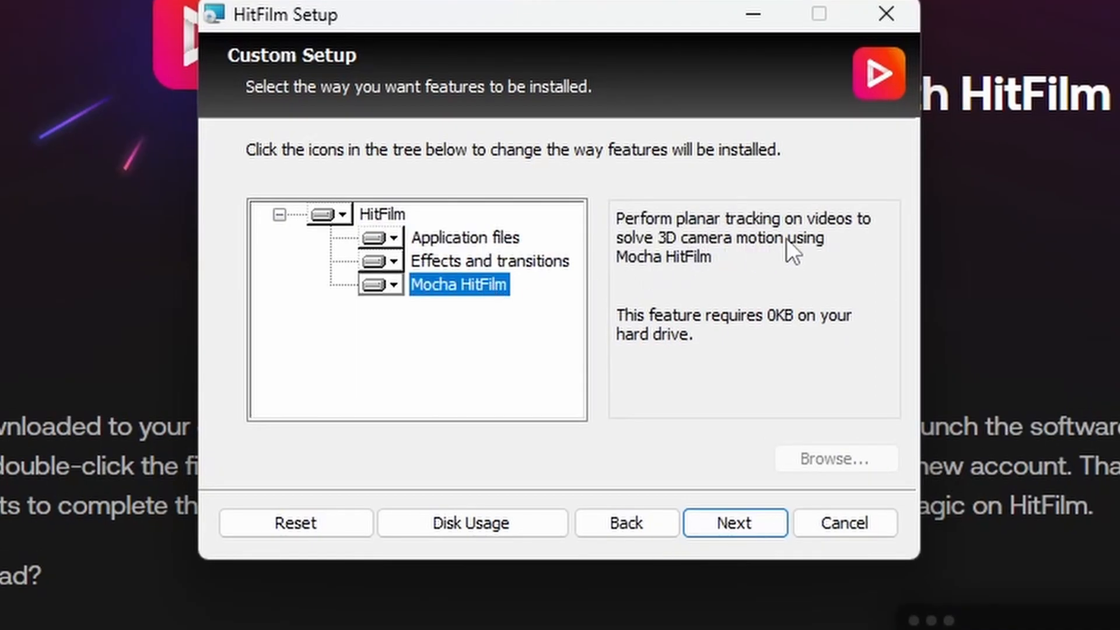
mouse_move(773, 276)
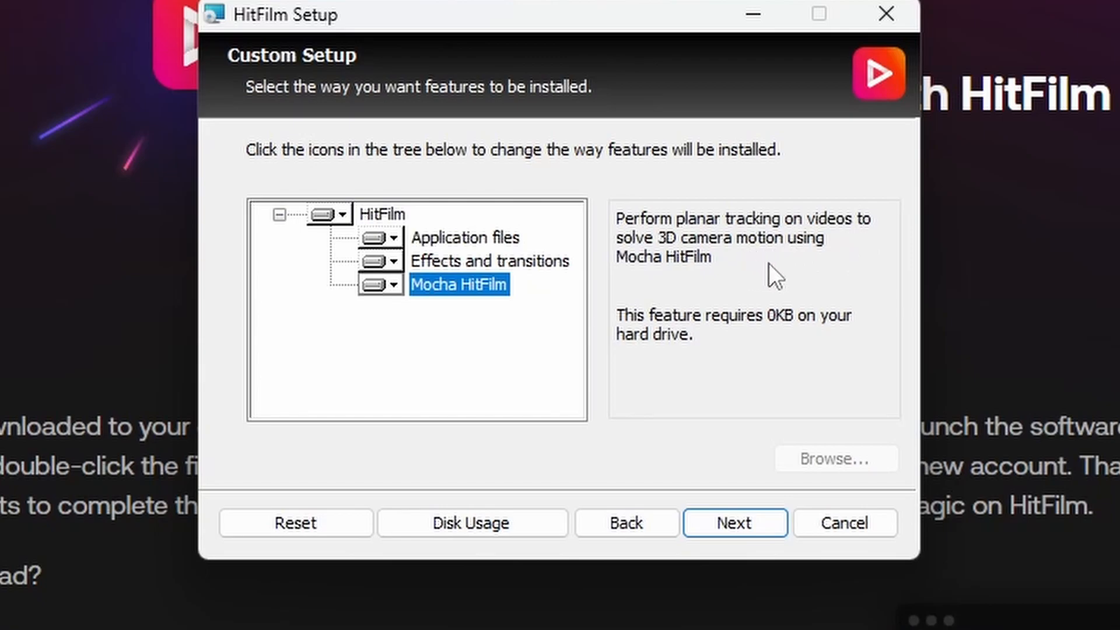
mouse_move(675, 297)
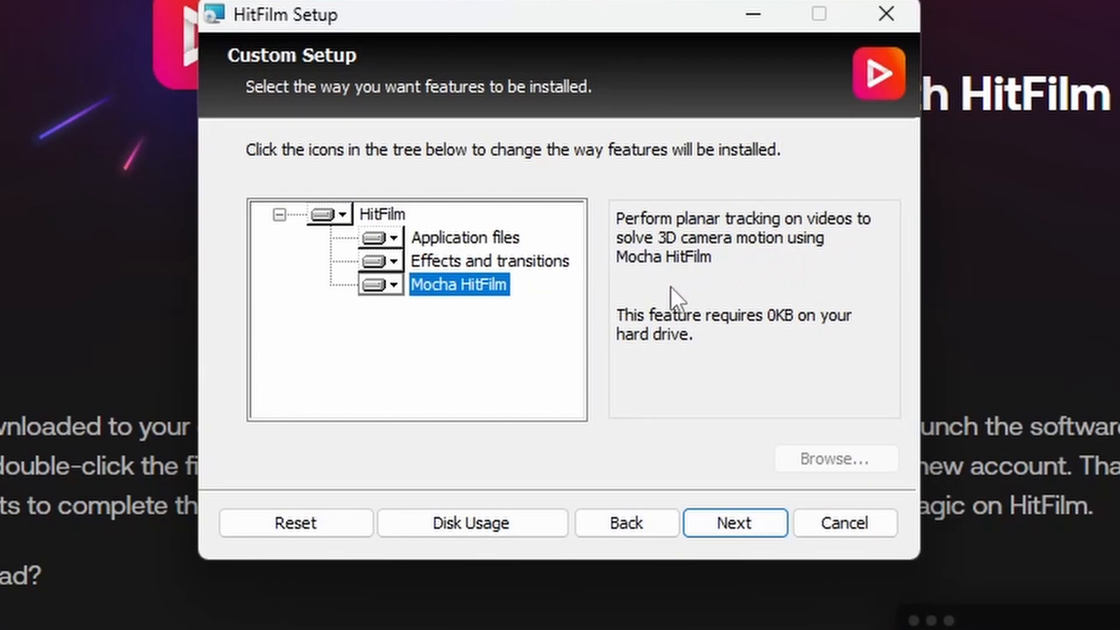
mouse_move(786, 344)
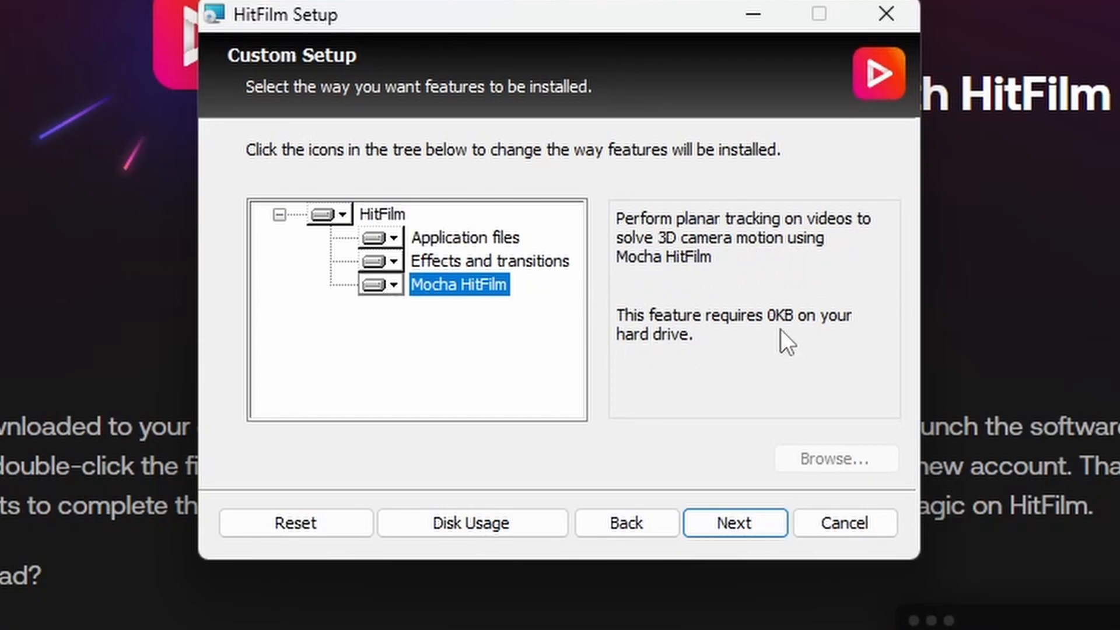
mouse_move(396, 304)
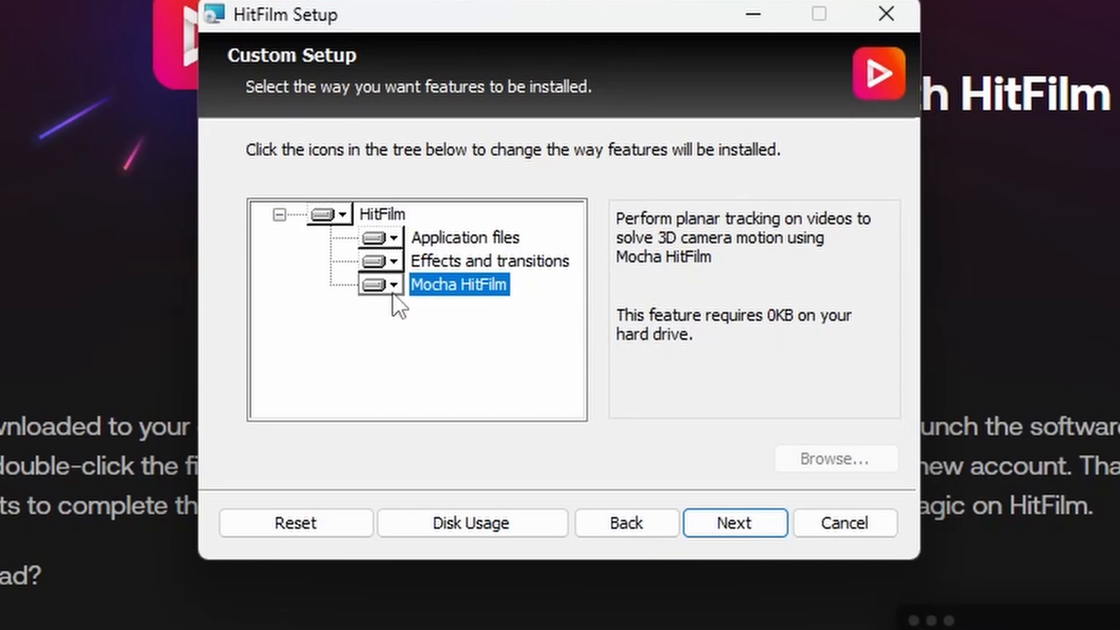
Step: Set the Mocha HitFilm install option and proceed to Ready to install
click(394, 284)
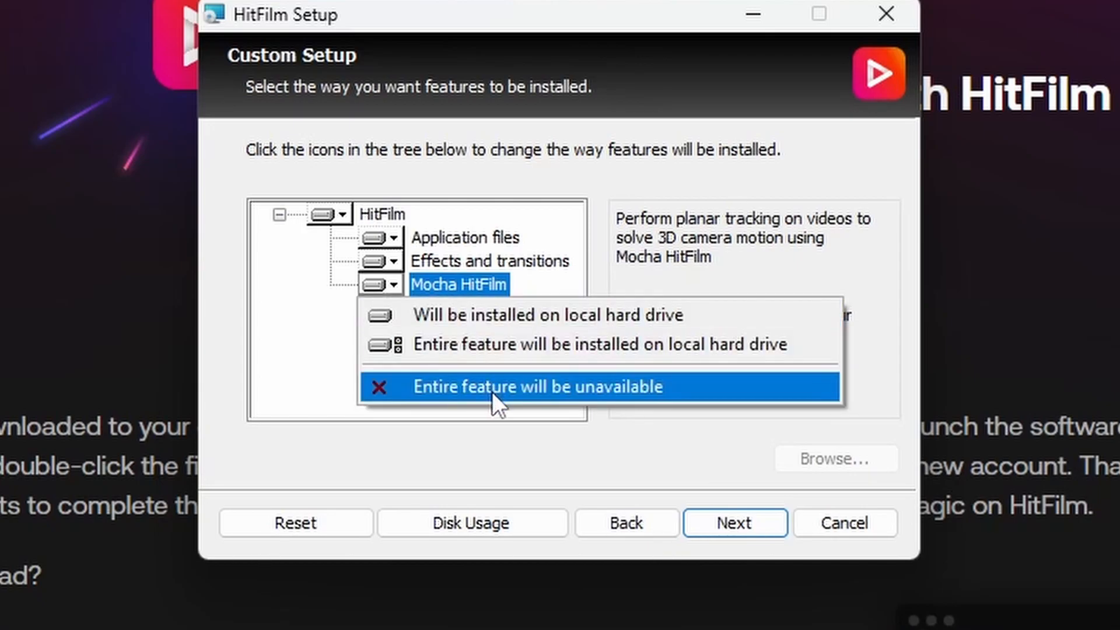
mouse_move(488, 410)
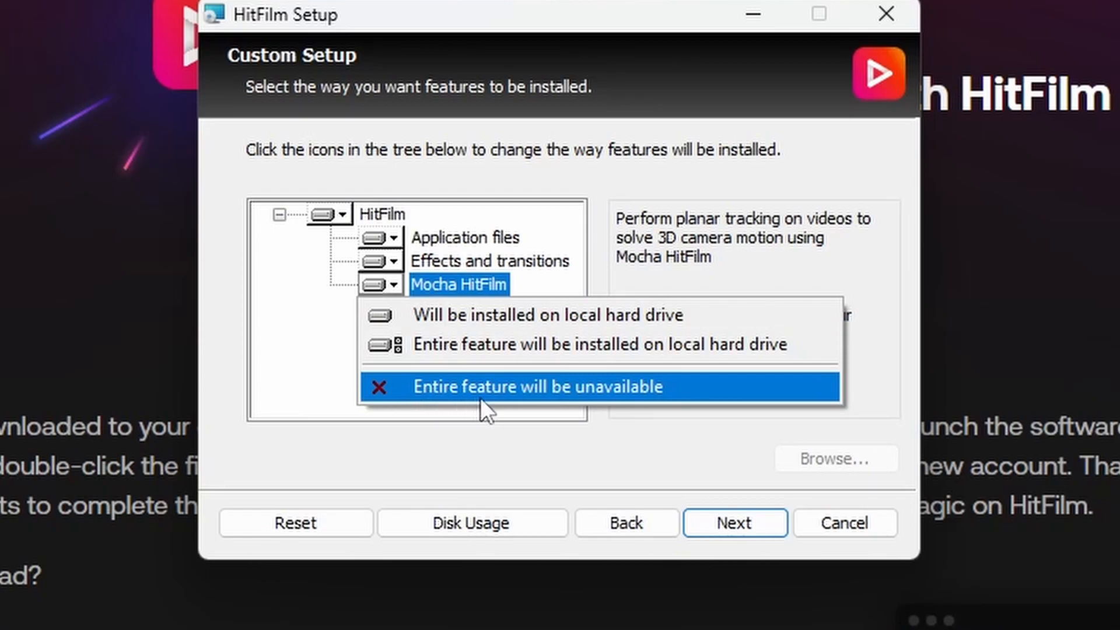
click(540, 386)
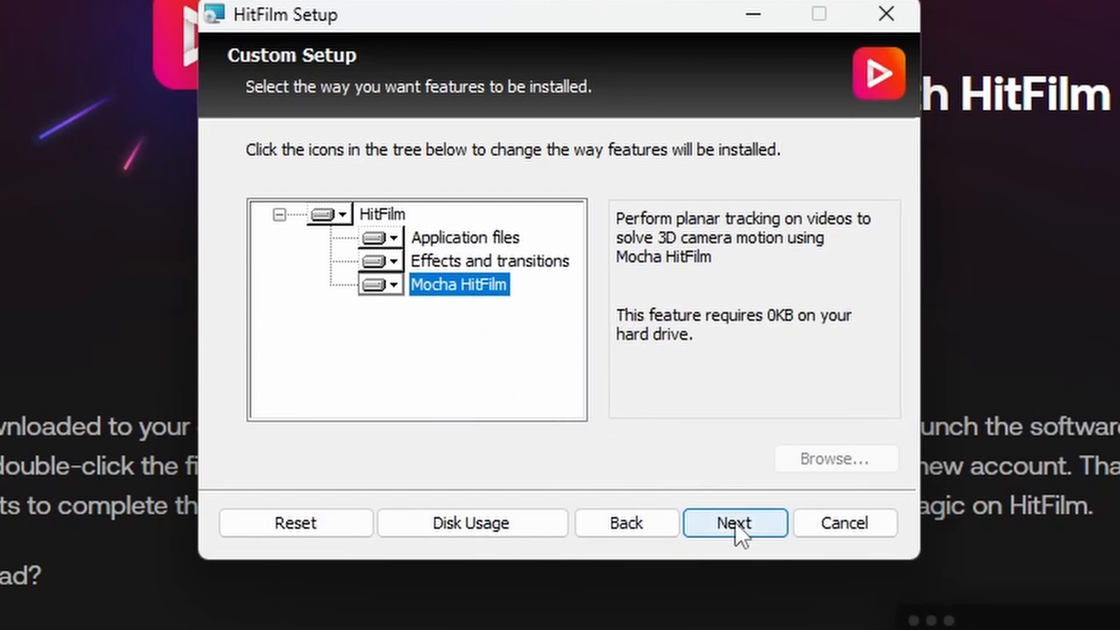
click(735, 522)
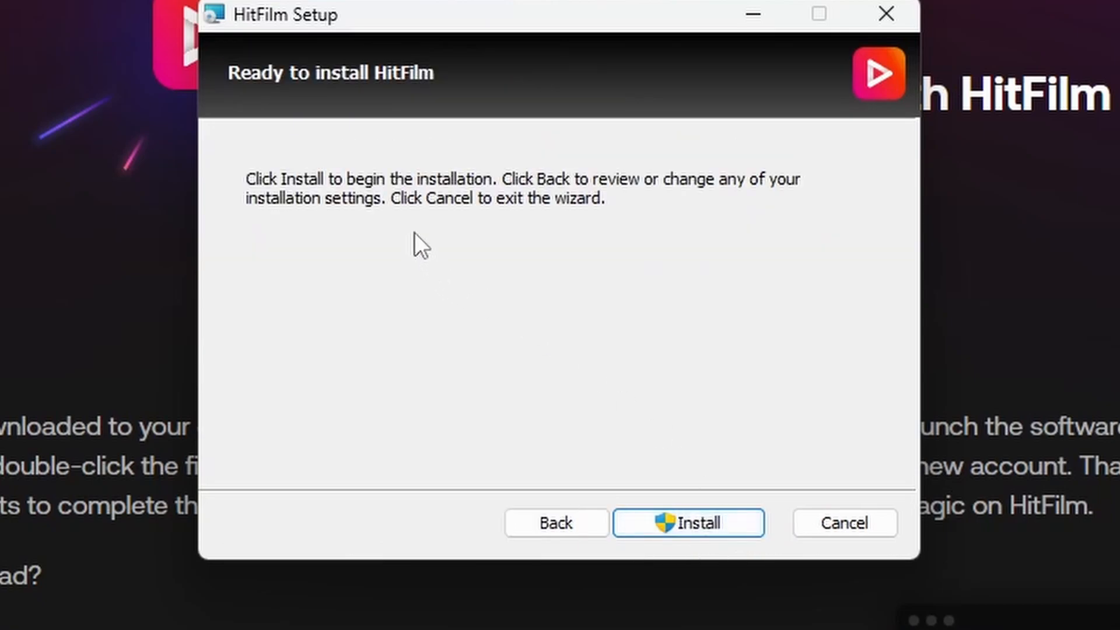
mouse_move(346, 229)
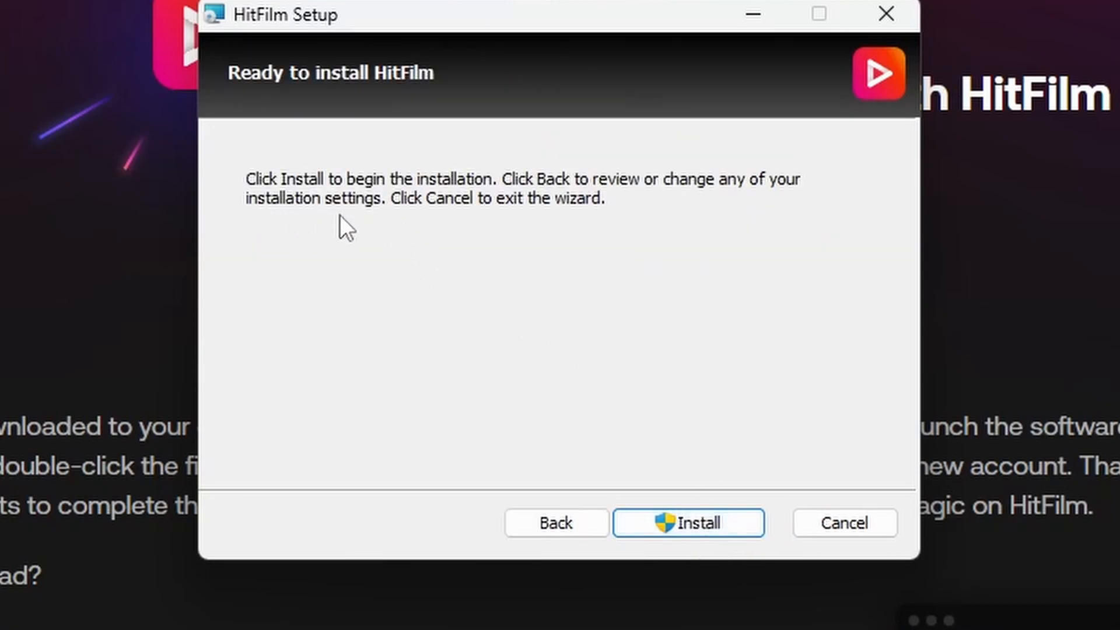
mouse_move(656, 218)
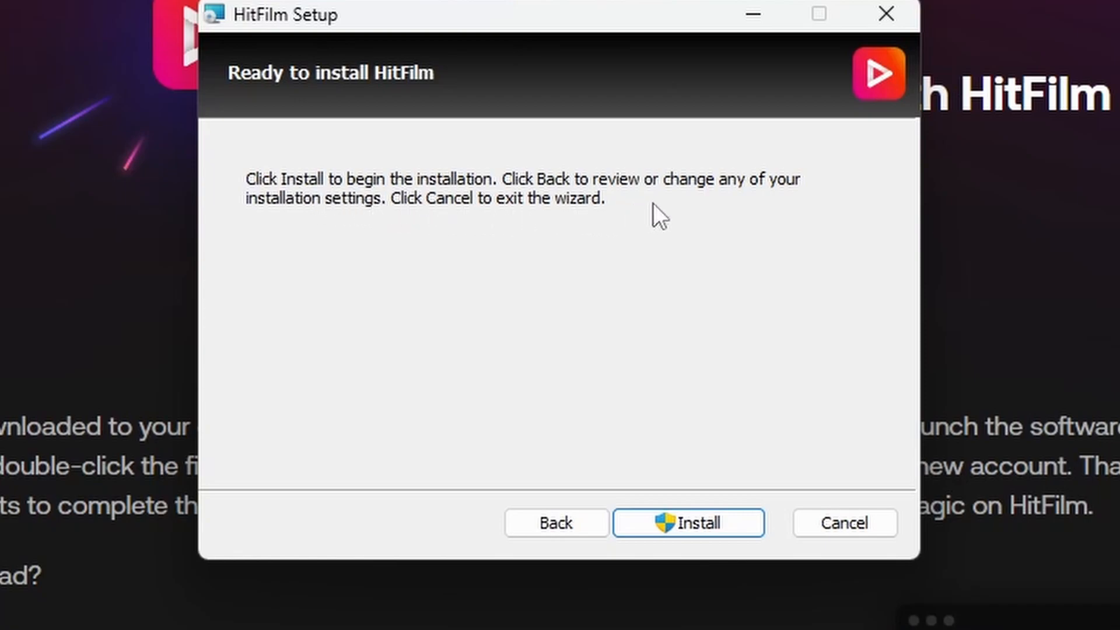
mouse_move(496, 247)
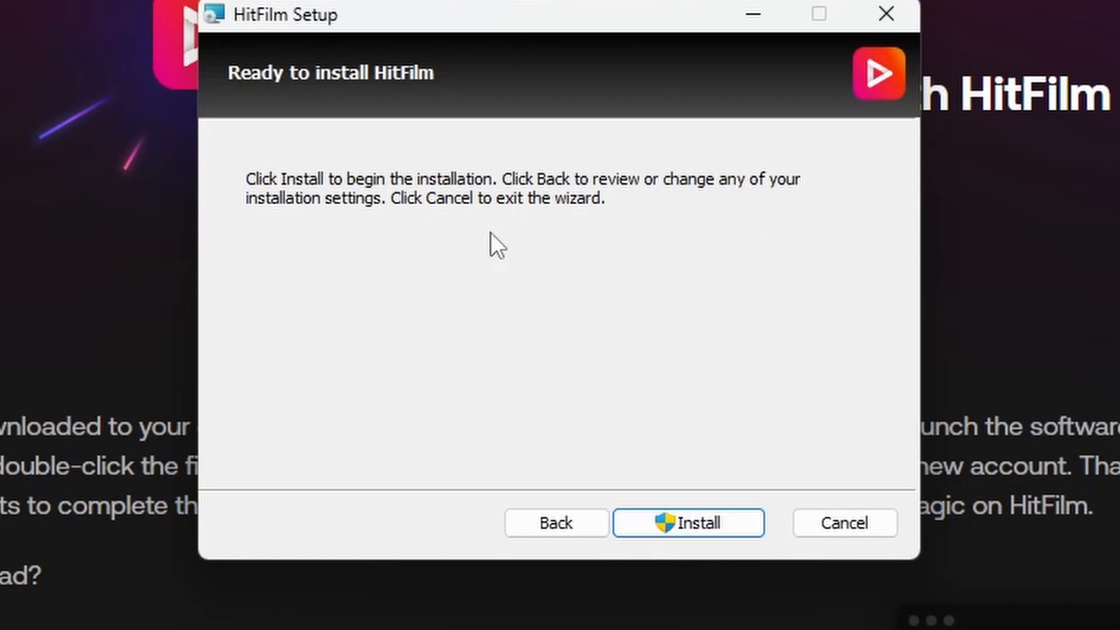
mouse_move(697, 511)
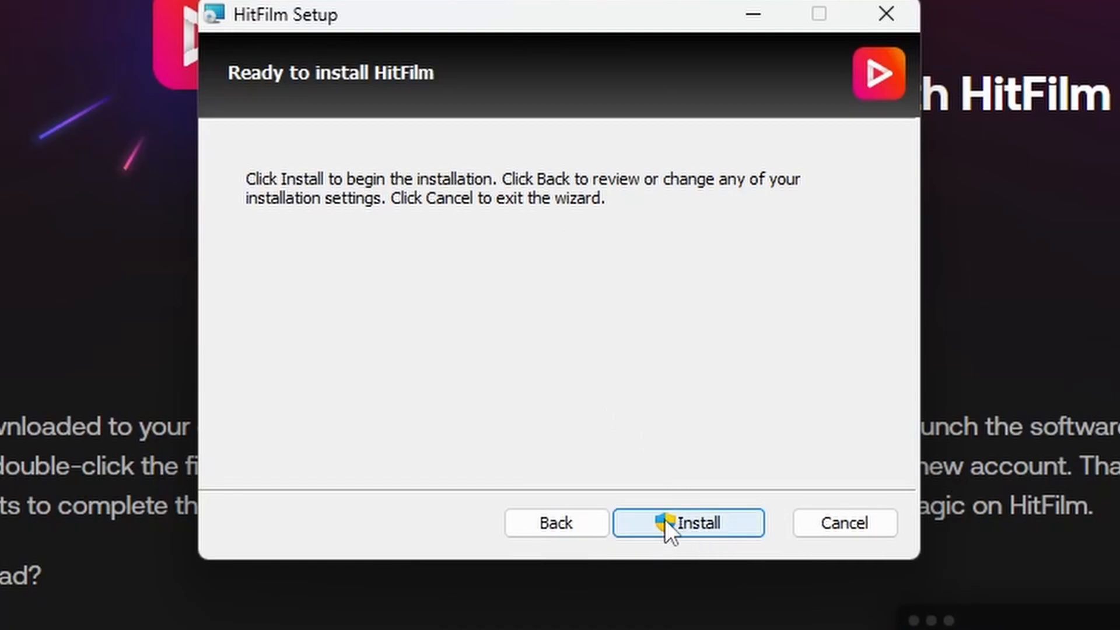
mouse_move(672, 532)
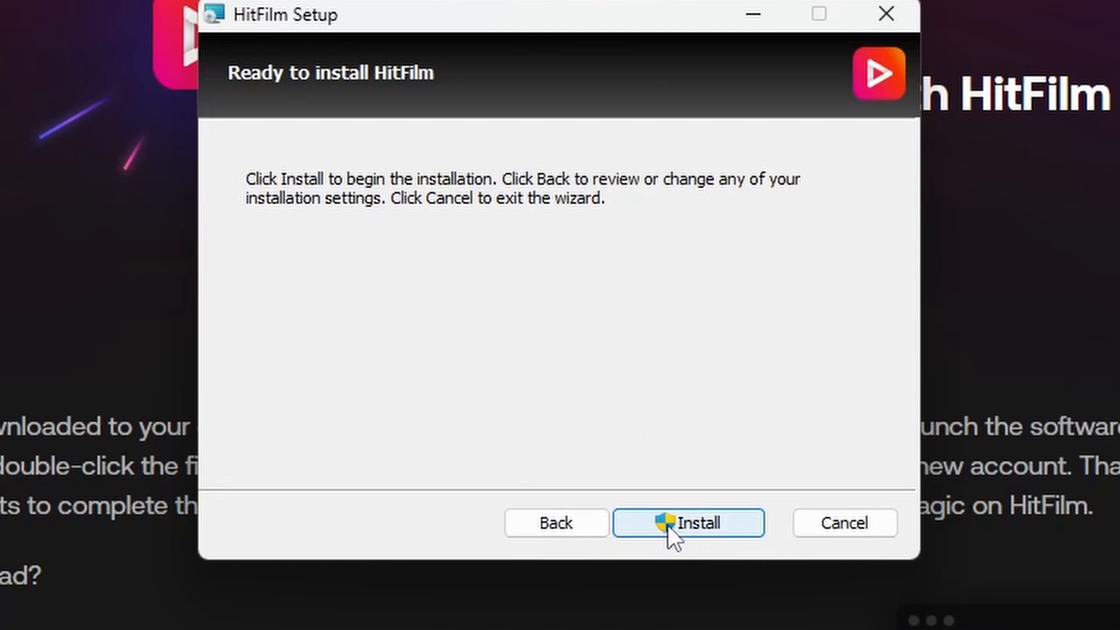
Step: Start the HitFilm installation and let the wizard copy files
click(687, 522)
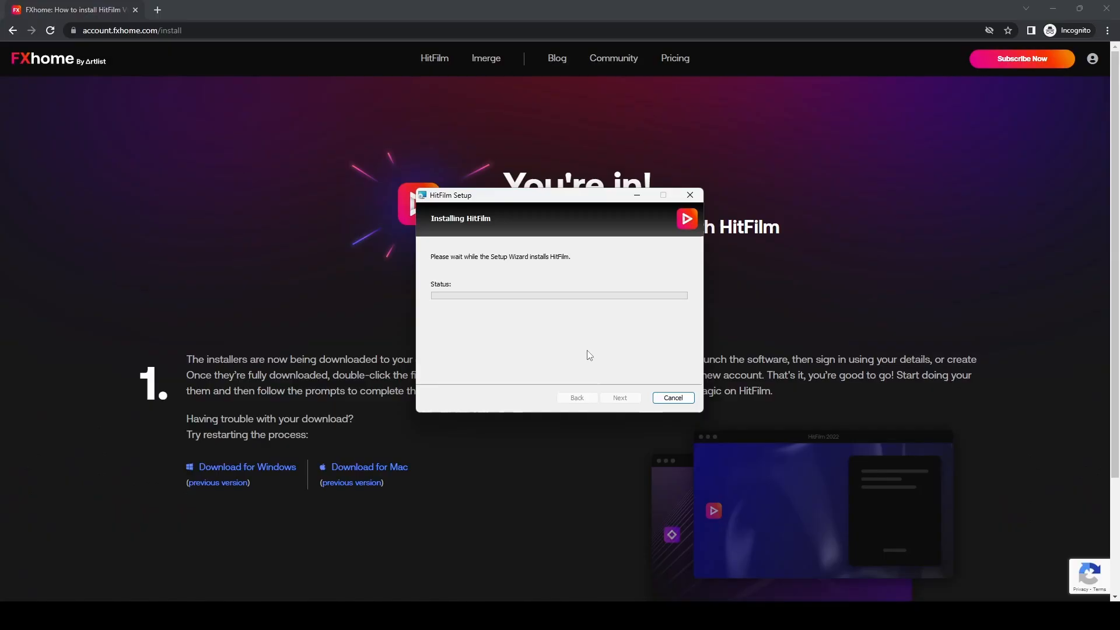
mouse_move(561, 341)
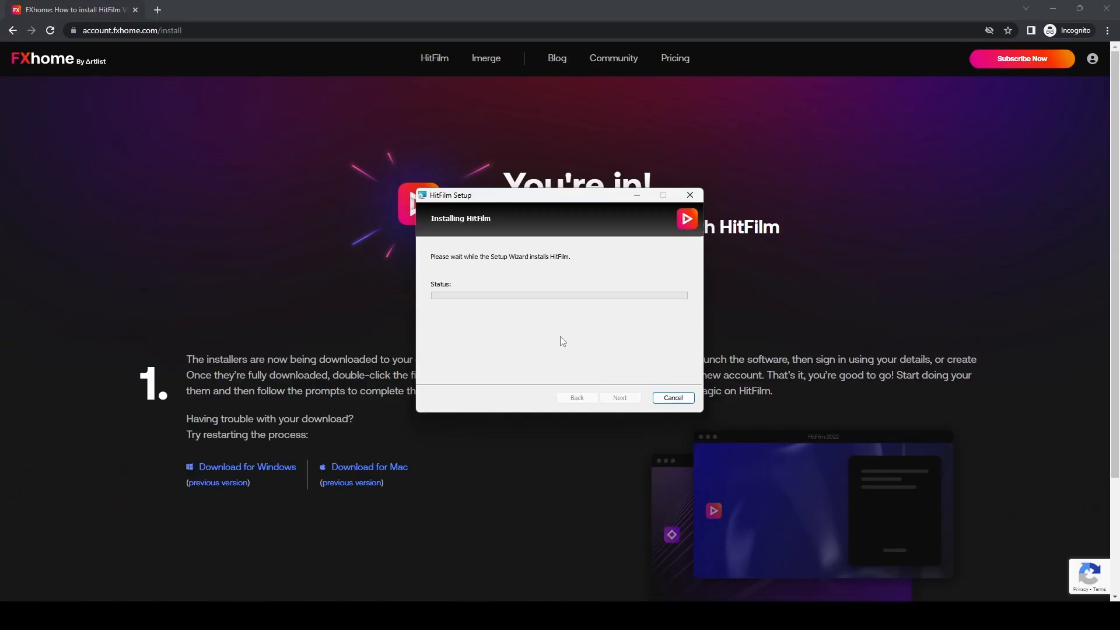
mouse_move(557, 324)
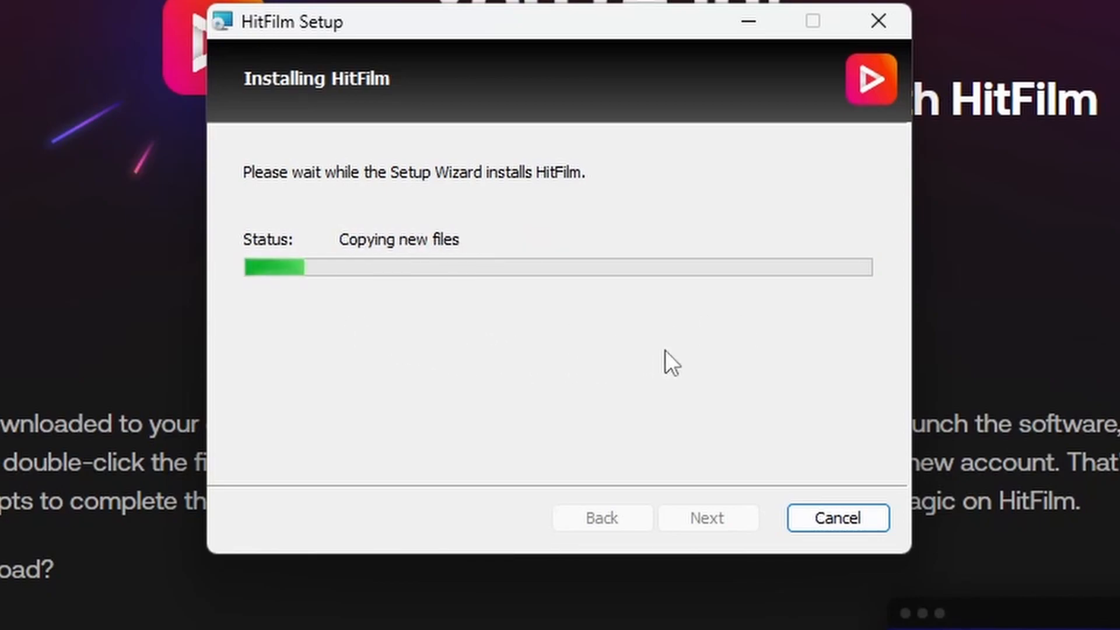
mouse_move(809, 357)
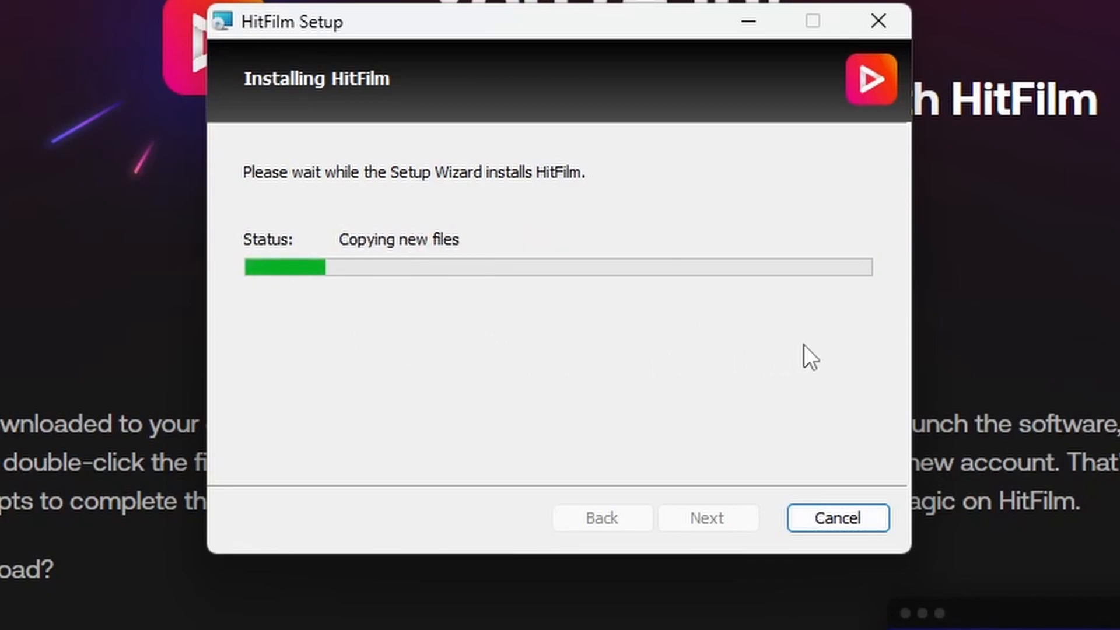
mouse_move(485, 345)
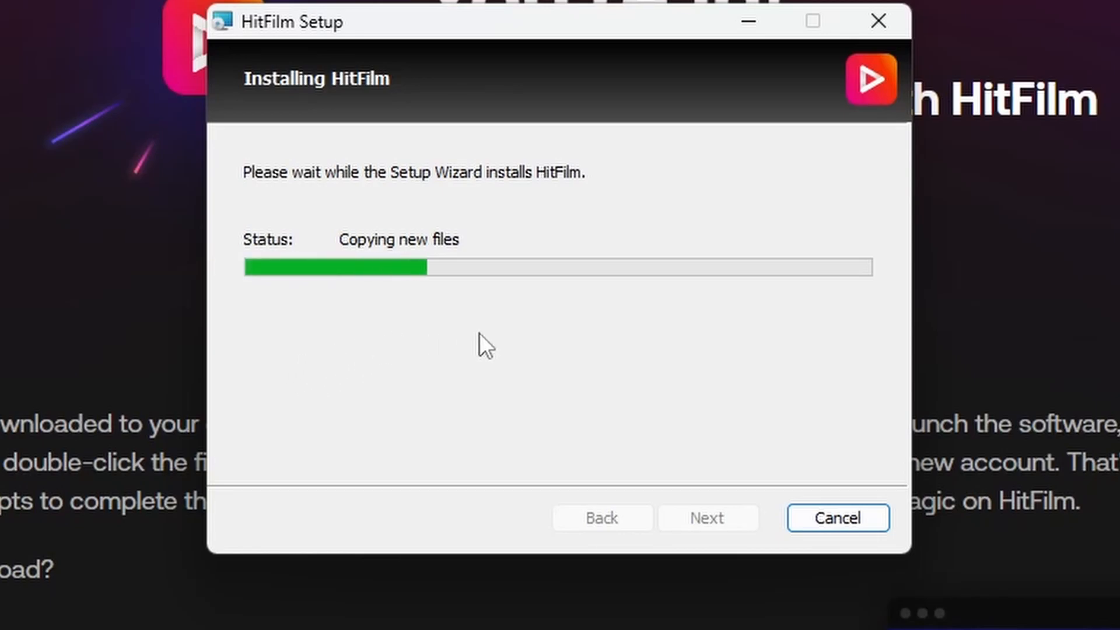
mouse_move(776, 363)
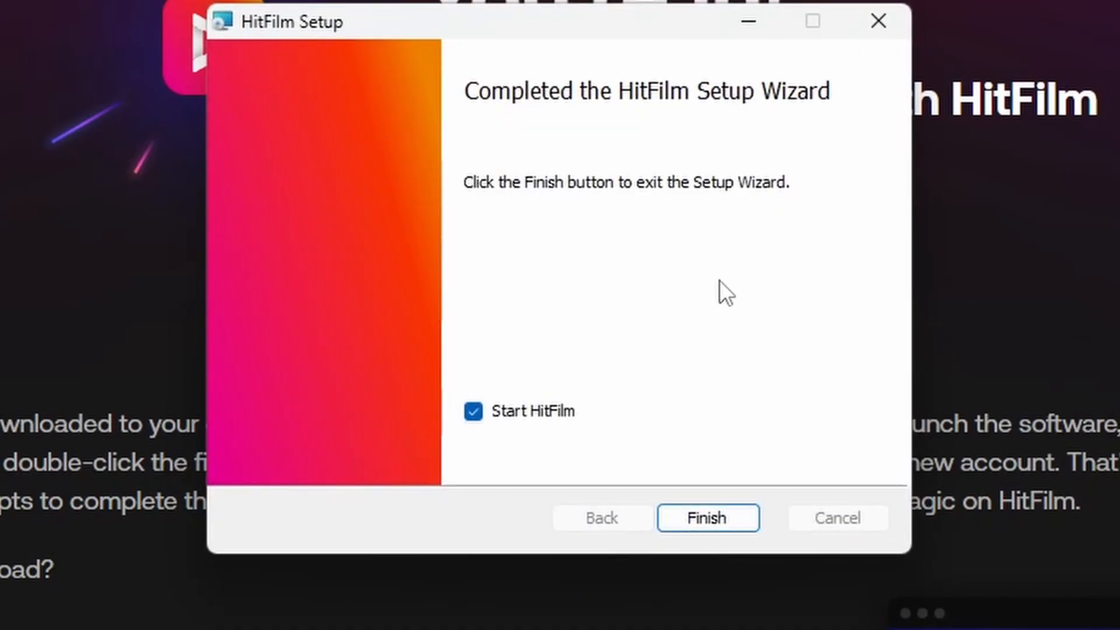
mouse_move(727, 144)
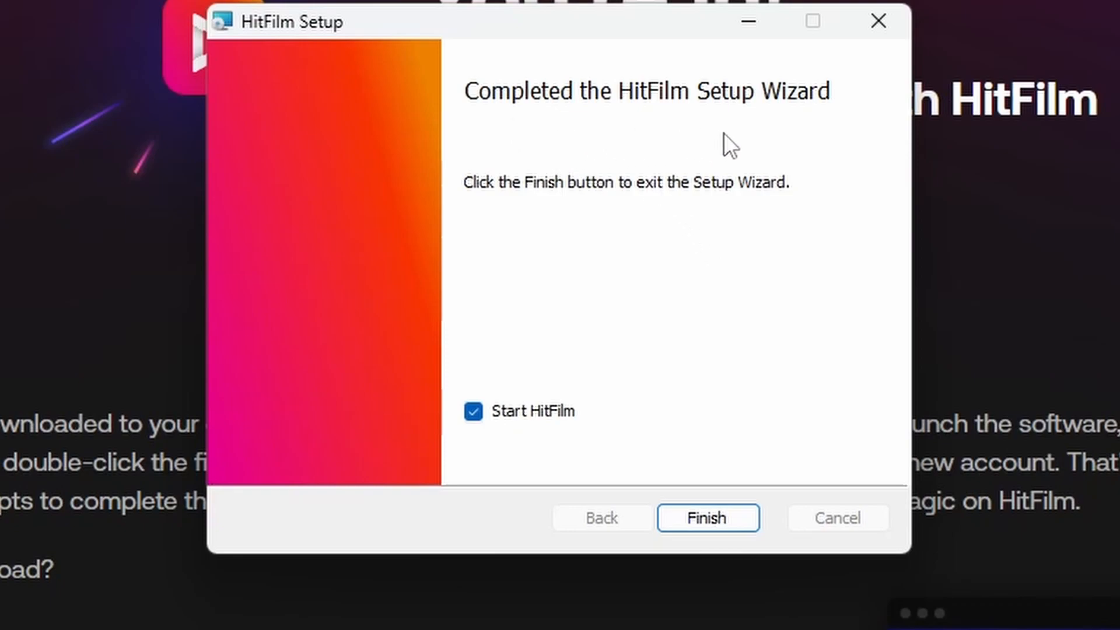
mouse_move(493, 417)
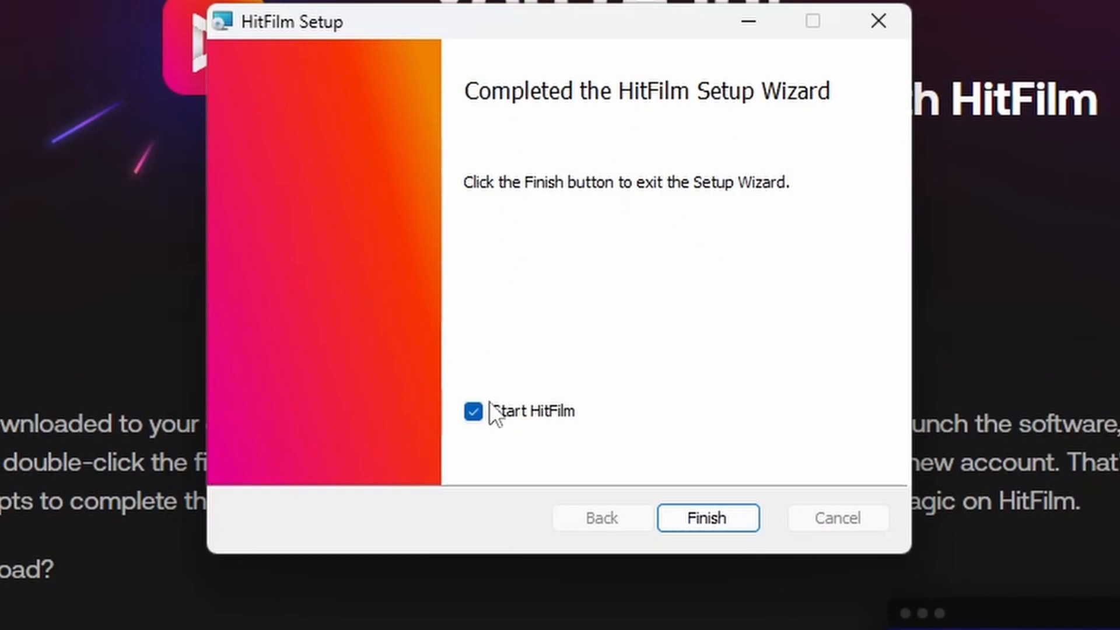
mouse_move(550, 429)
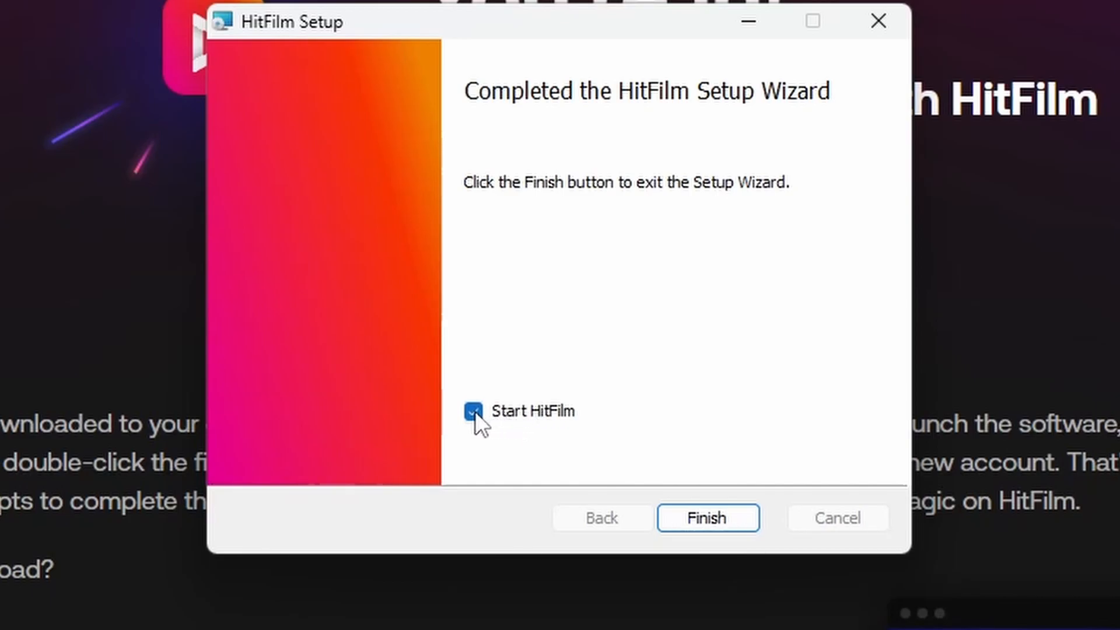
Step: Toggle the Start HitFilm checkbox off and back on so it stays checked
click(473, 410)
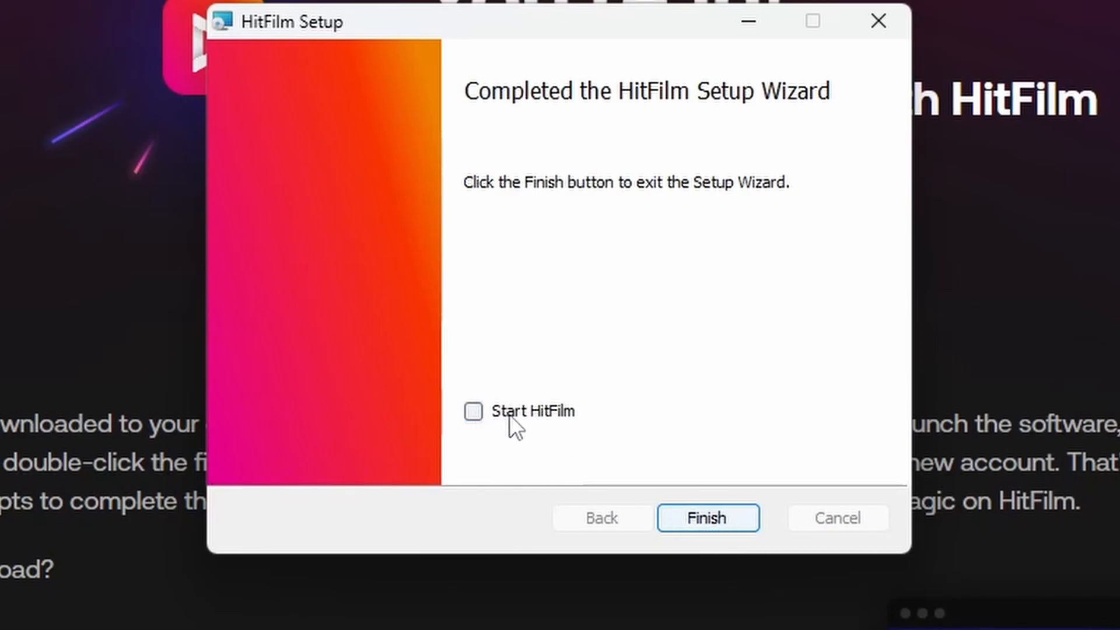
click(473, 412)
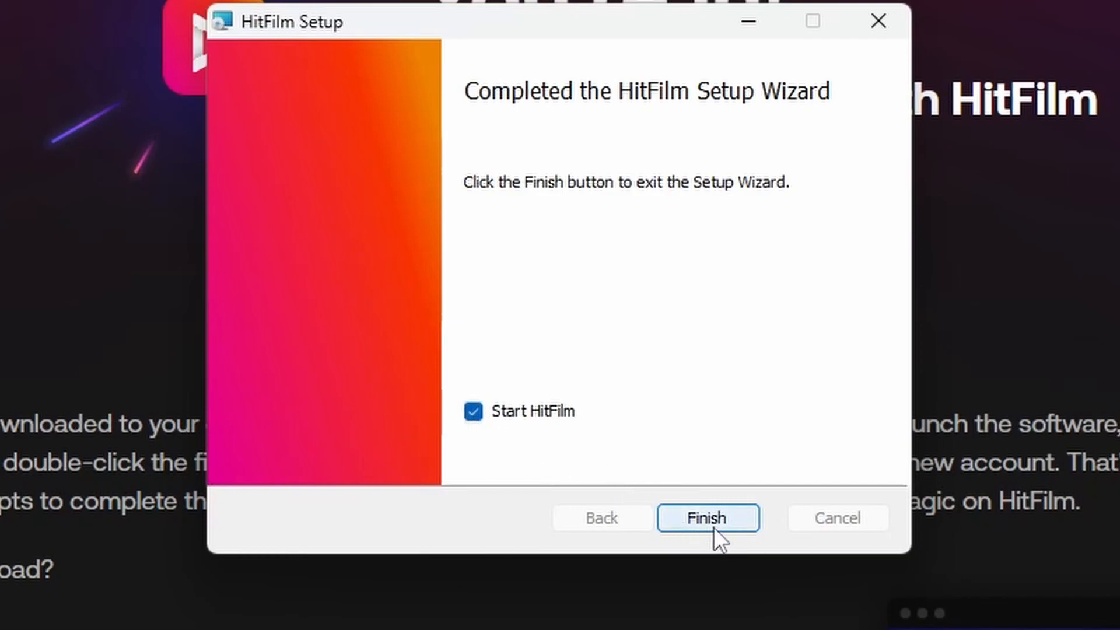
Step: Finish and close the HitFilm Setup Wizard
click(707, 518)
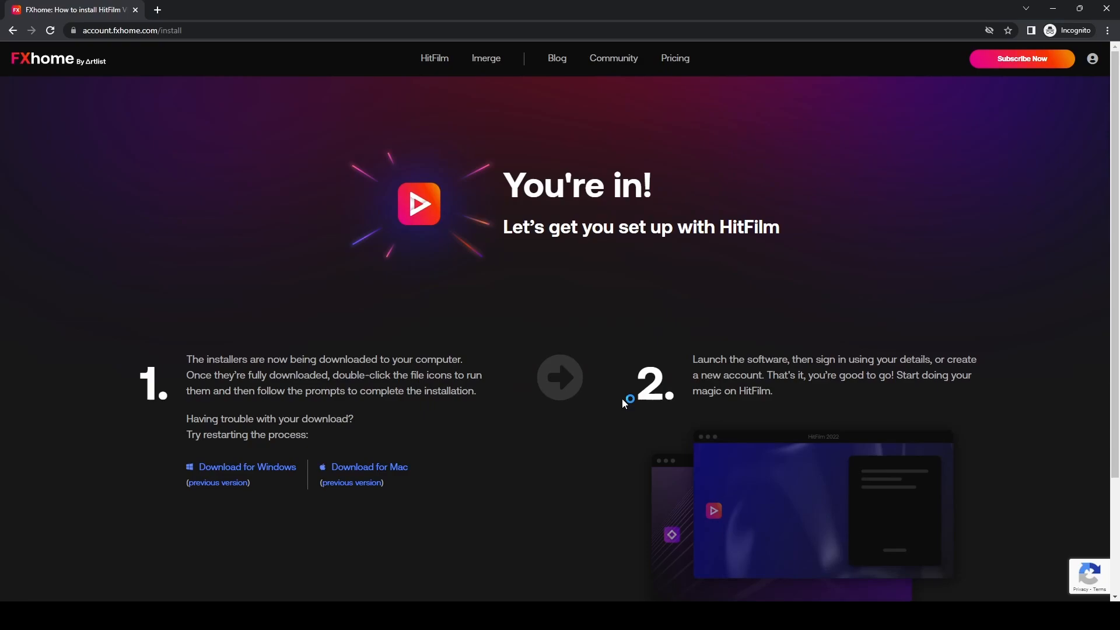
mouse_move(582, 327)
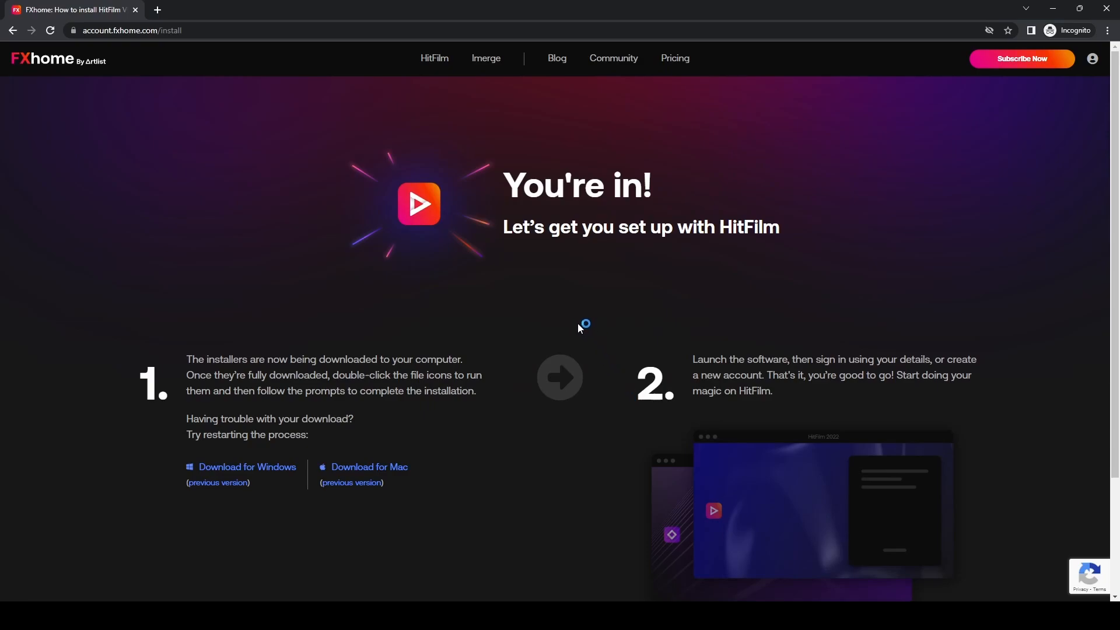
mouse_move(572, 325)
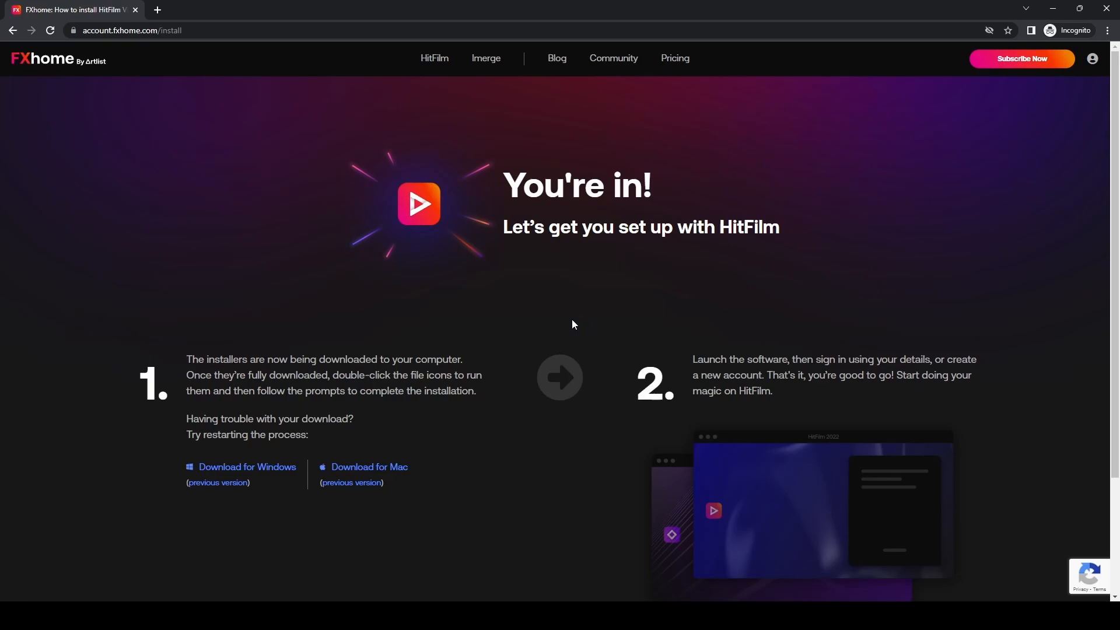
mouse_move(576, 343)
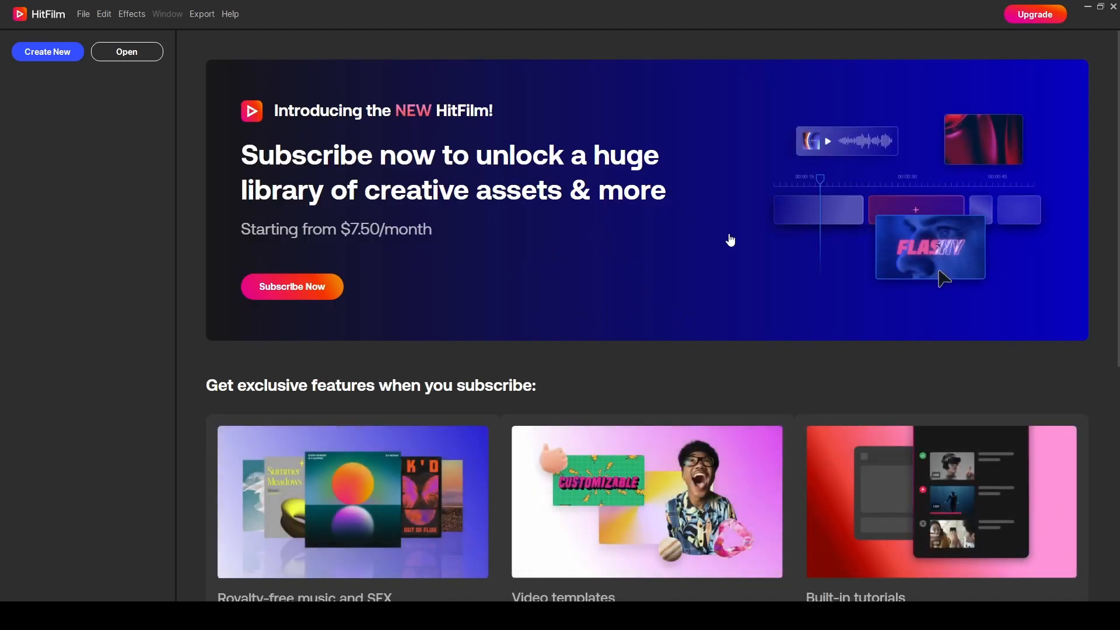
Step: Scroll through the HitFilm home screen's subscription promotions and exclusive features overview
scroll(down, 3)
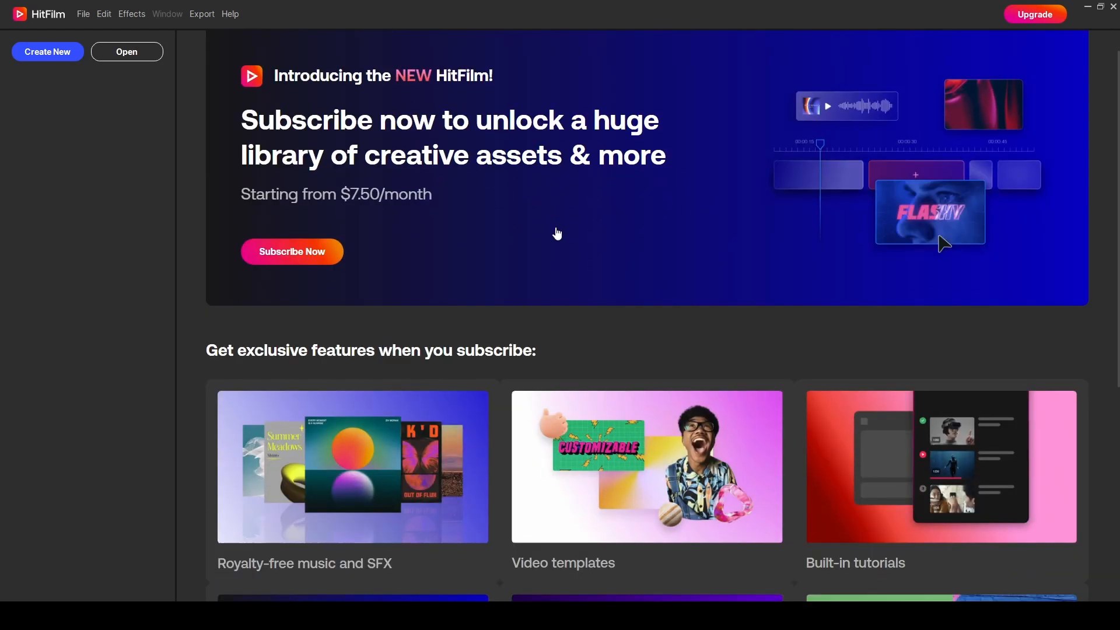
scroll(down, 3)
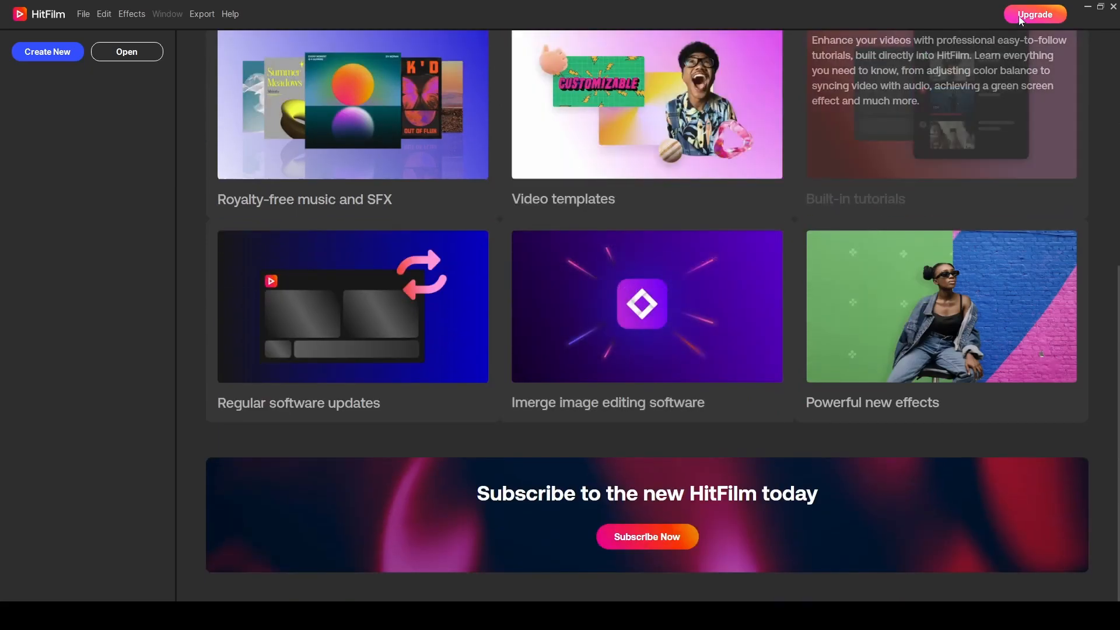
scroll(up, 3)
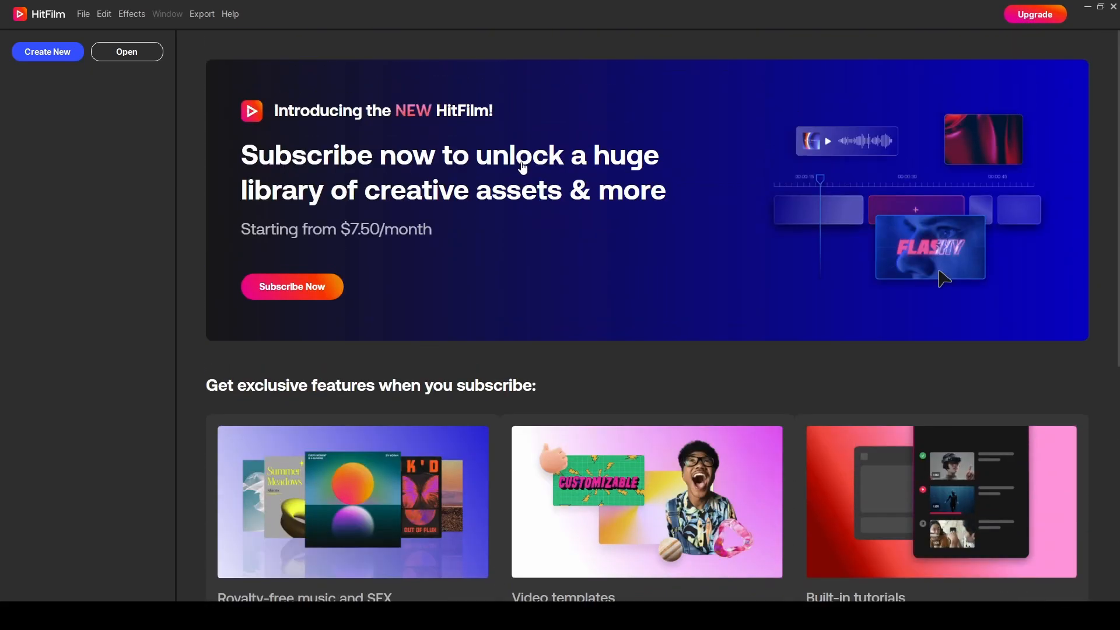
mouse_move(546, 371)
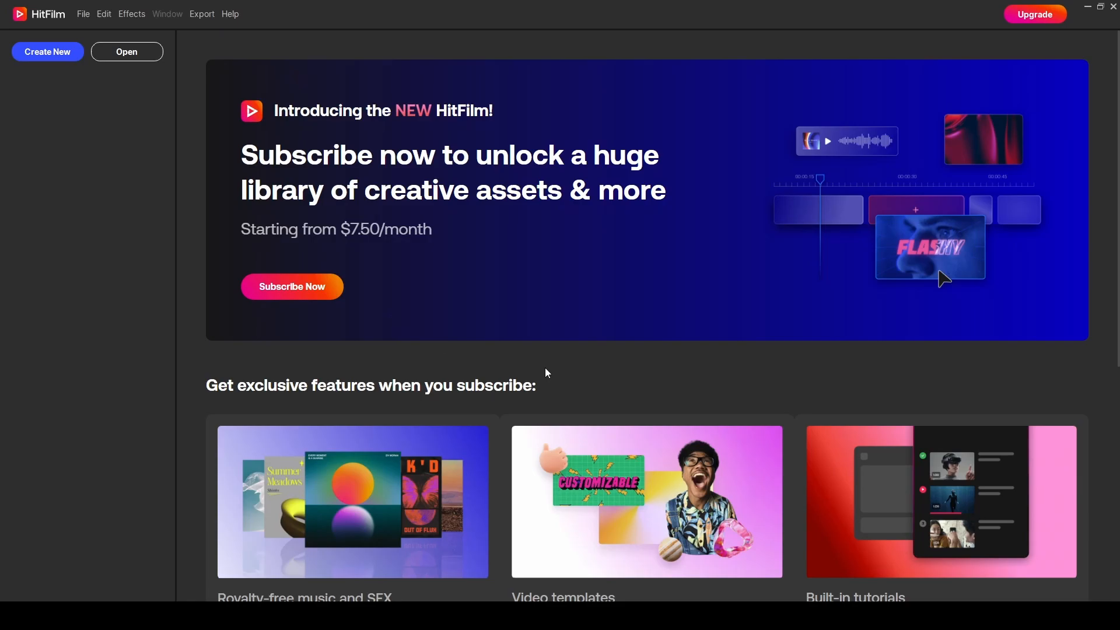
scroll(down, 3)
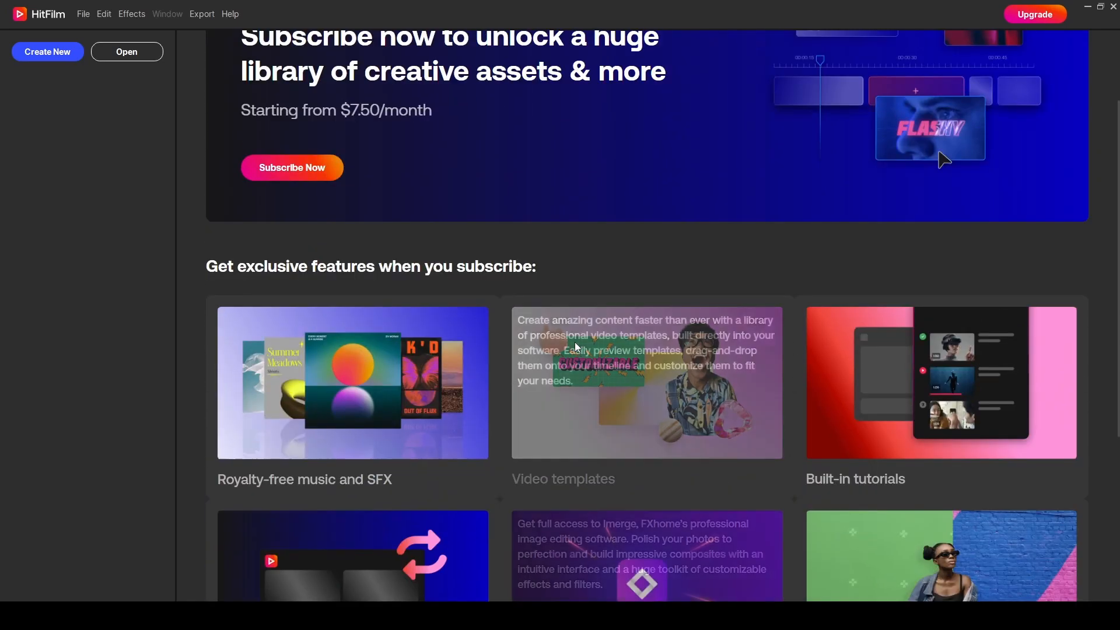
scroll(up, 3)
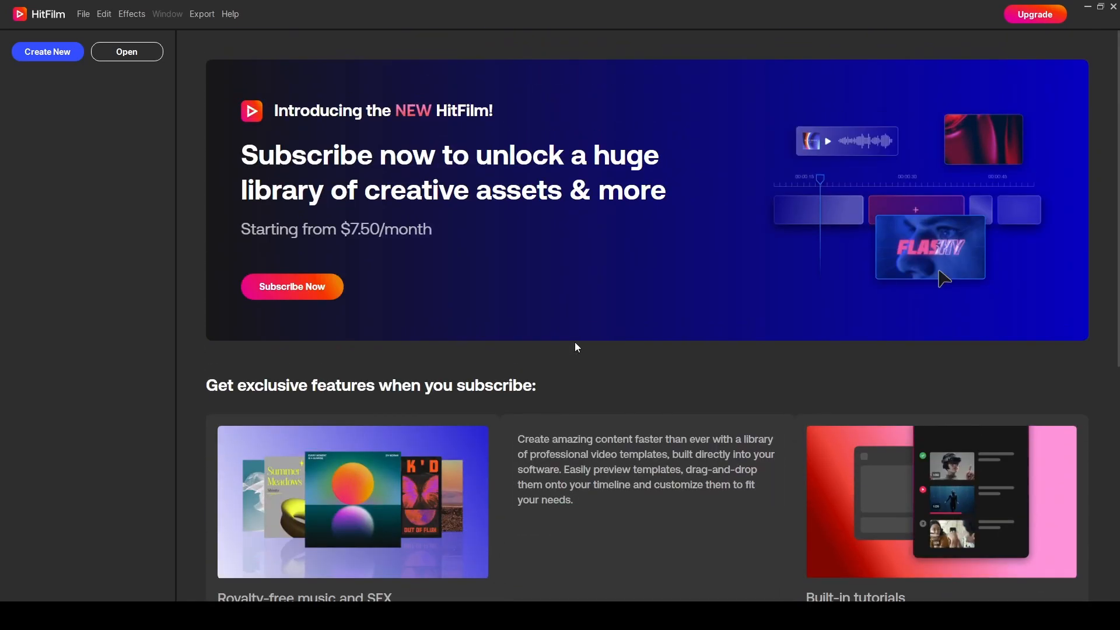
Step: Choose File > New to start a new project in HitFilm
click(82, 14)
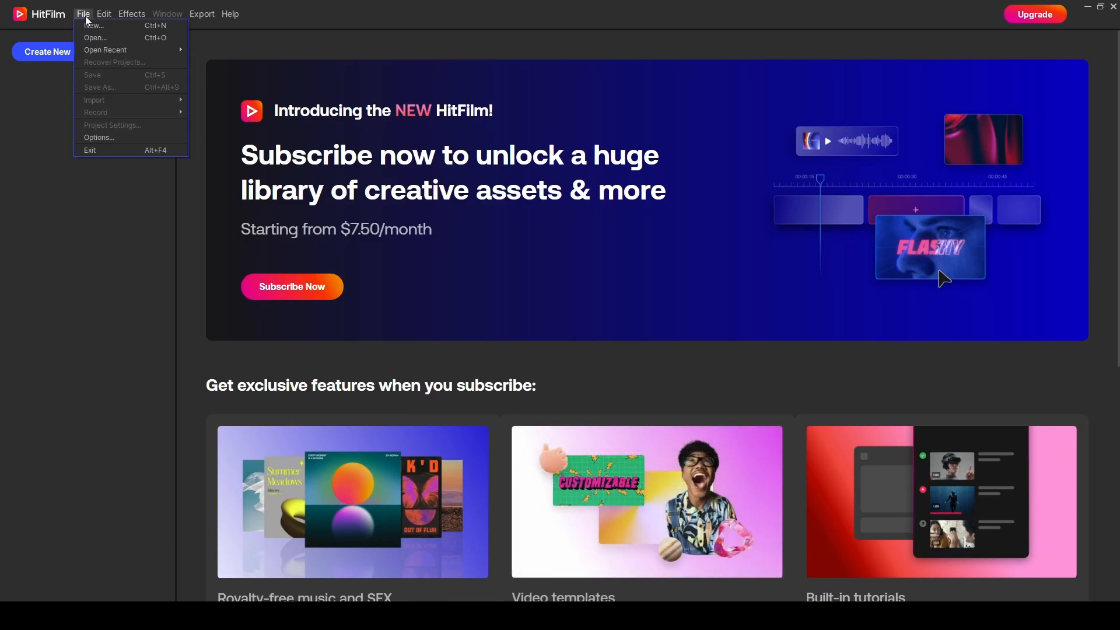
click(93, 26)
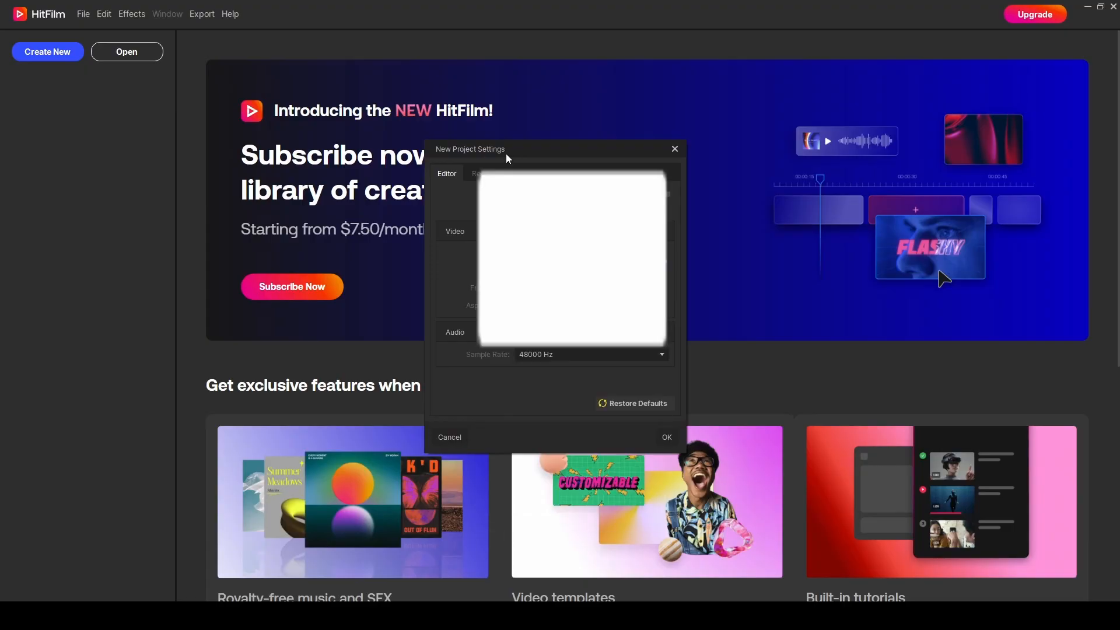